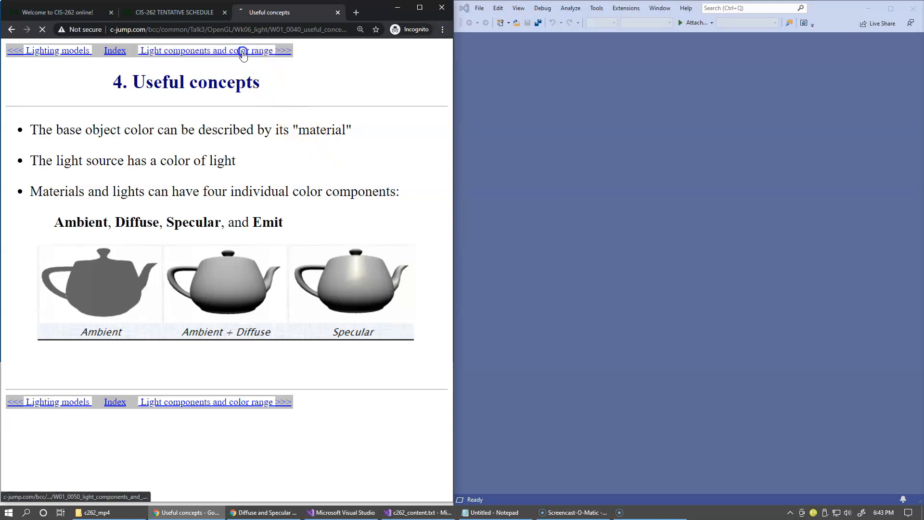
- Move to the Light components and color range page and highlight final_color and intensity in its formula
left_click(214, 50)
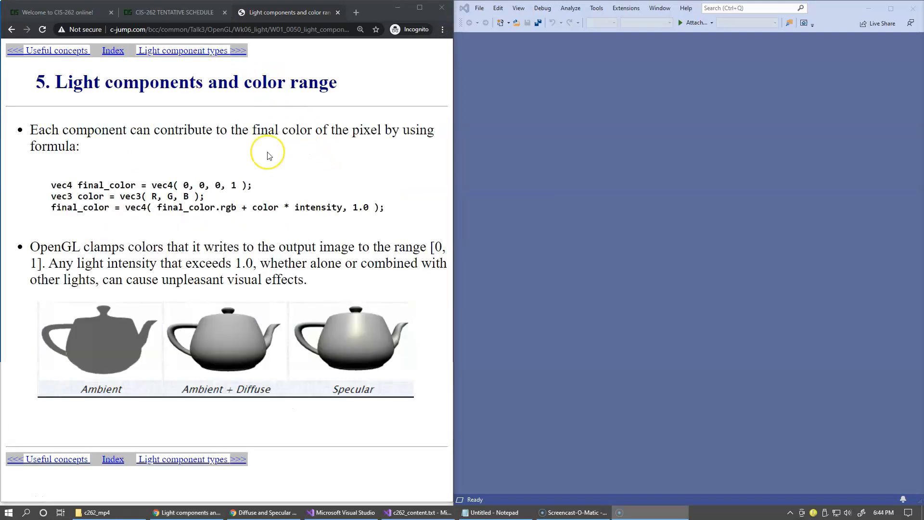
mouse_move(268, 156)
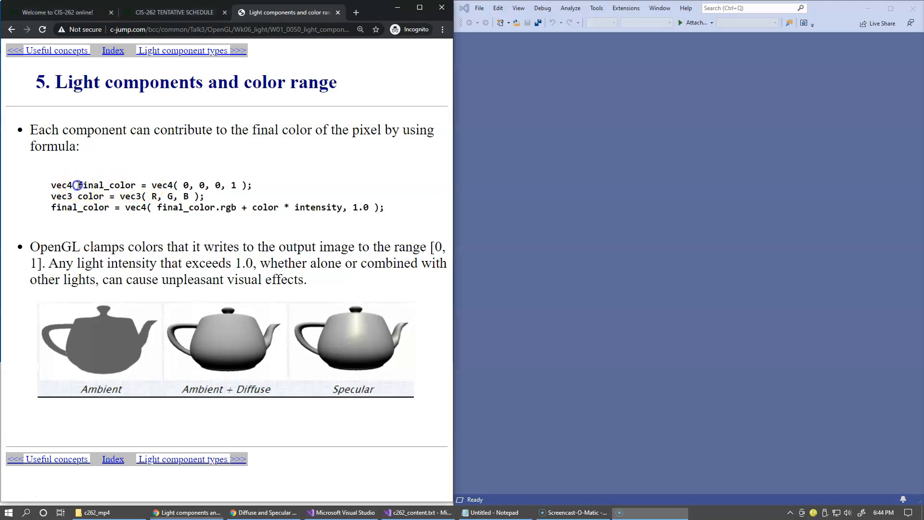
double_click(107, 185)
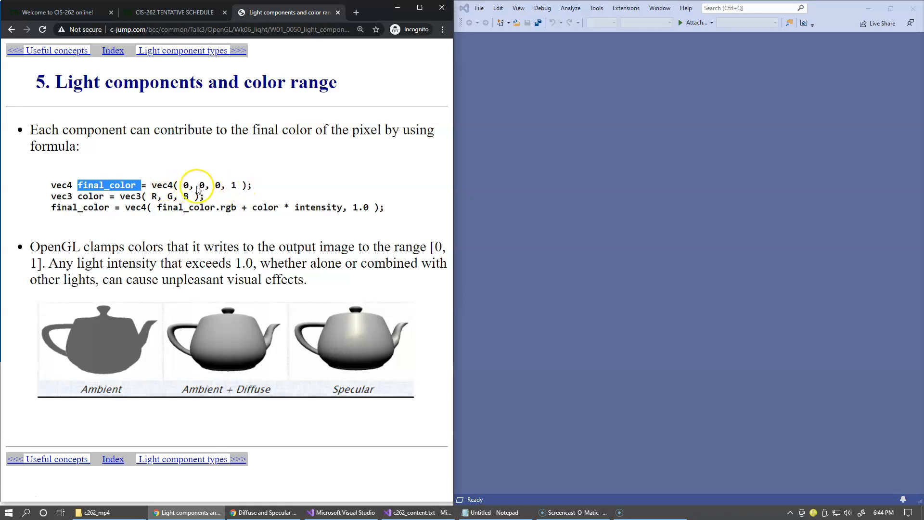
double_click(92, 196)
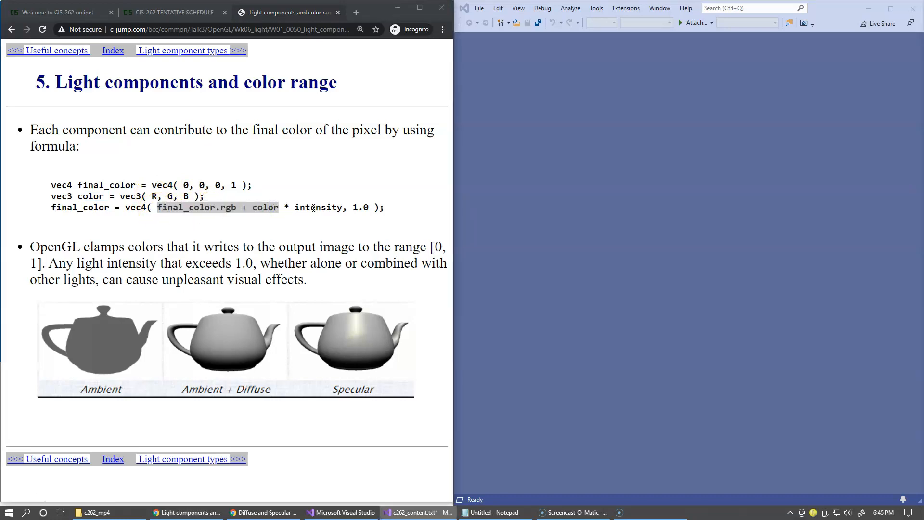
double_click(318, 208)
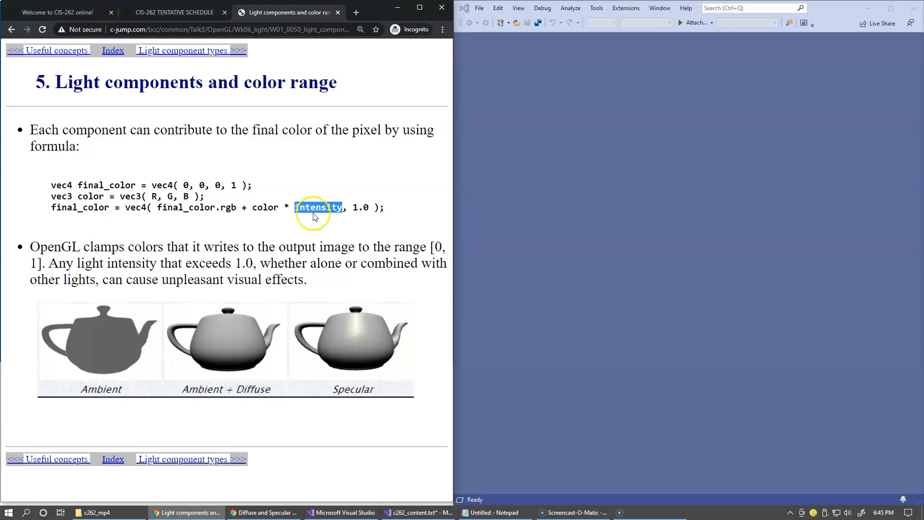
mouse_move(317, 216)
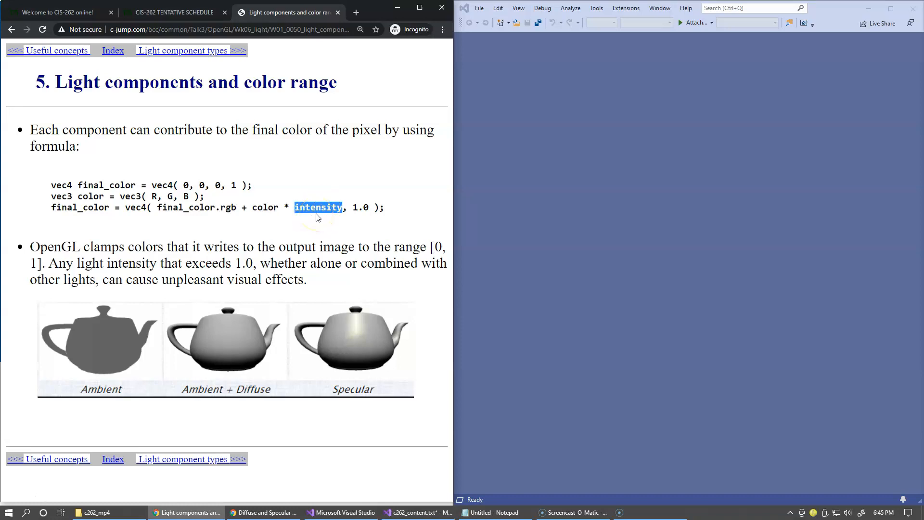
- Highlight final_color.rgb + color in the last code line, then continue to Light component types
left_click(94, 207)
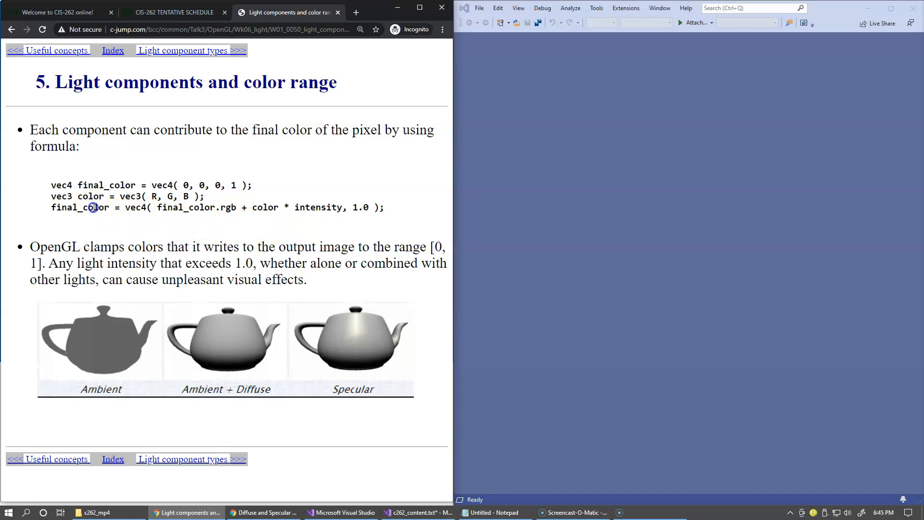
mouse_move(171, 219)
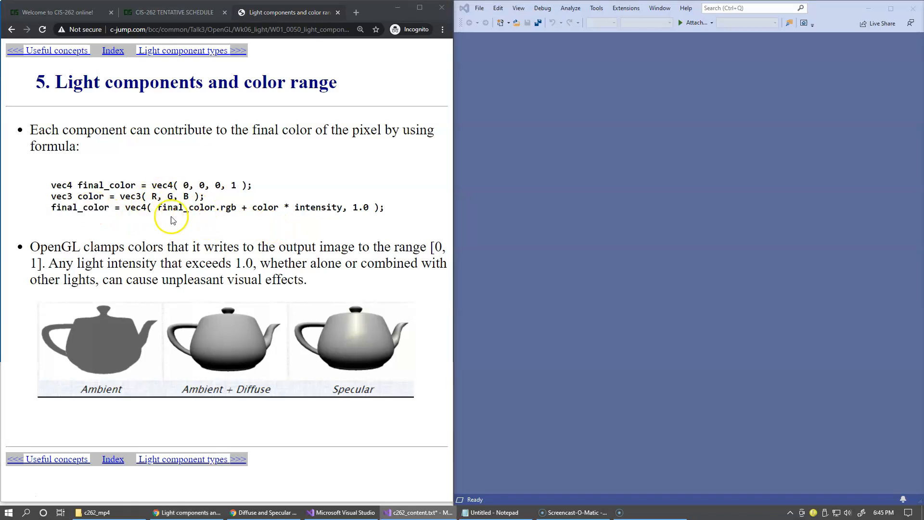
left_click_drag(156, 207, 275, 207)
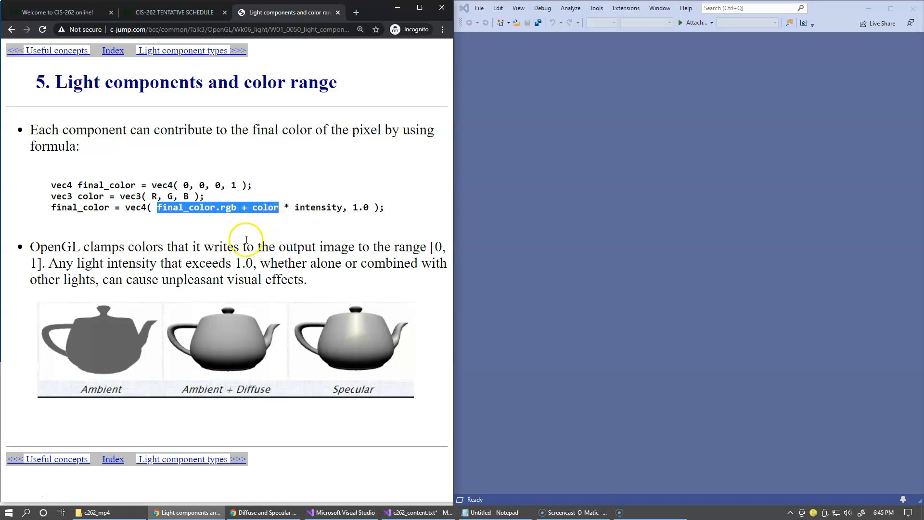
mouse_move(252, 236)
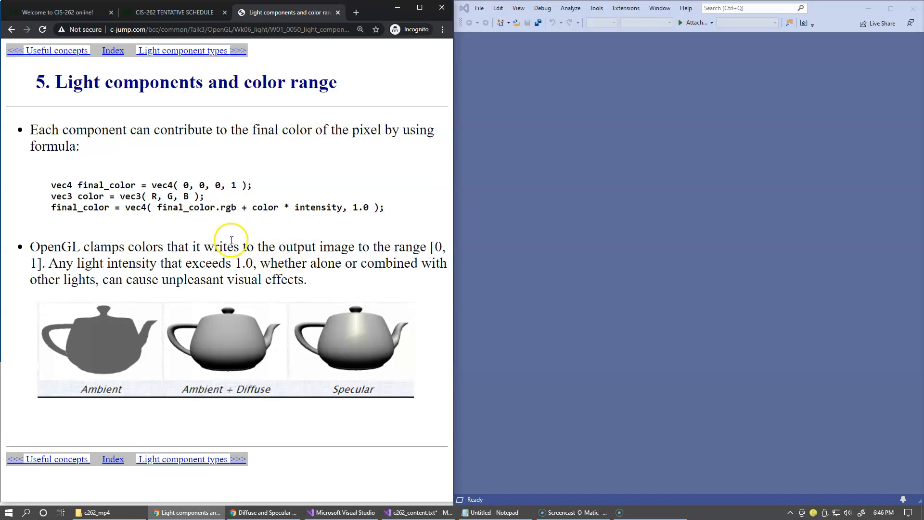
double_click(80, 207)
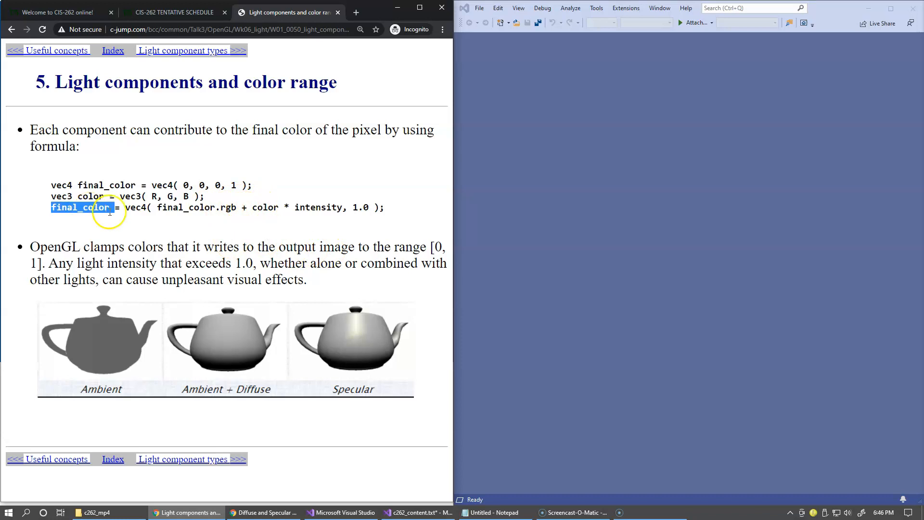
mouse_move(184, 230)
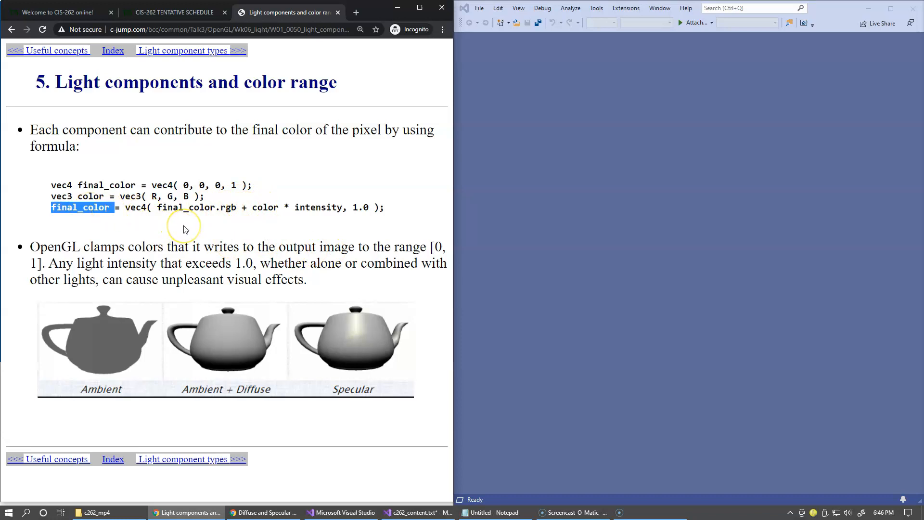
mouse_move(188, 229)
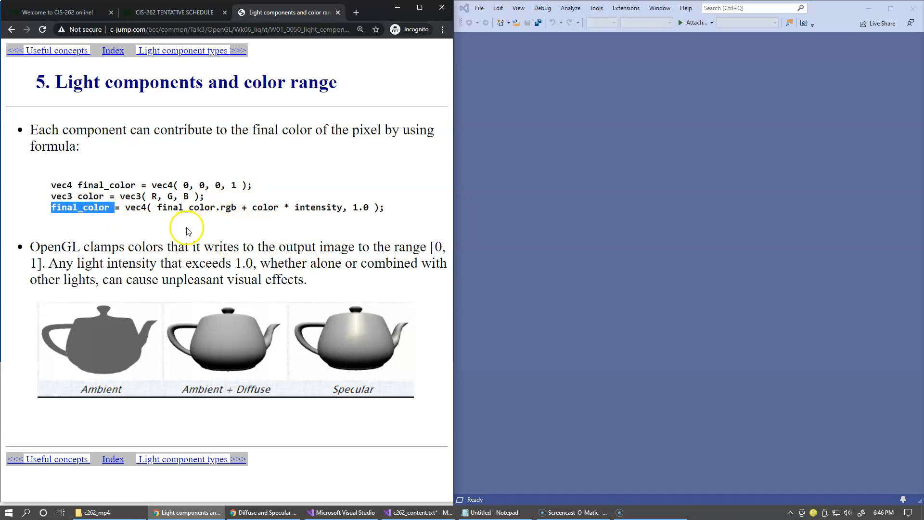
mouse_move(200, 233)
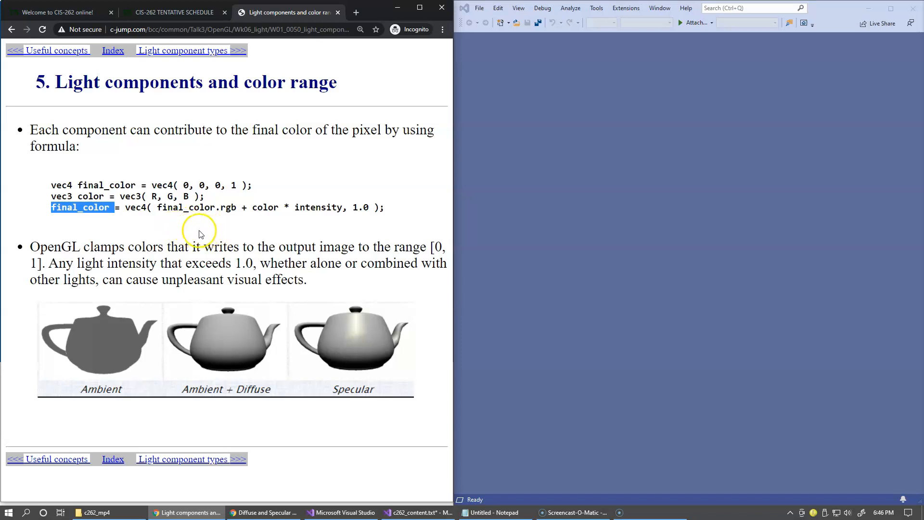
mouse_move(216, 242)
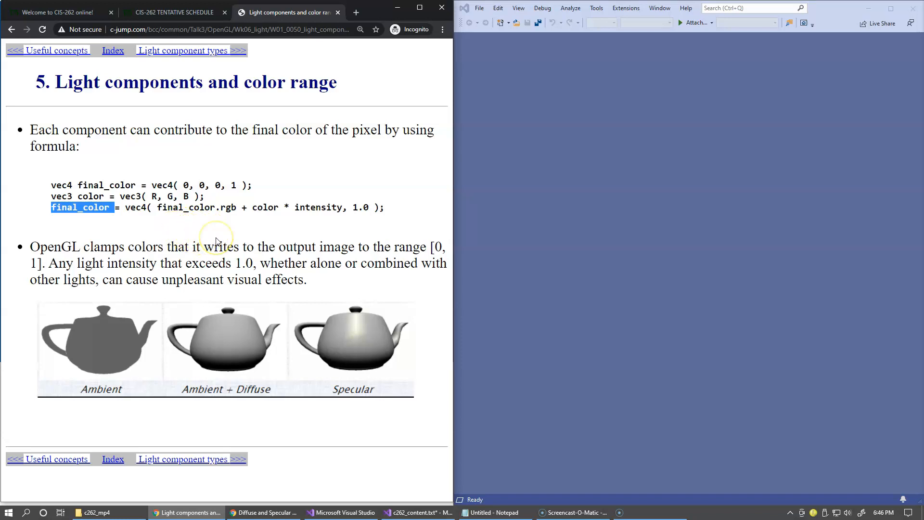
mouse_move(190, 188)
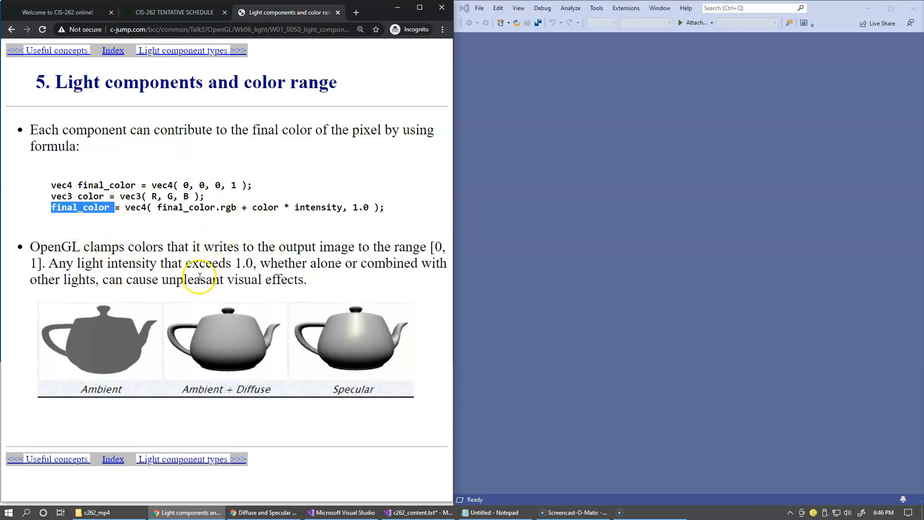
left_click(189, 50)
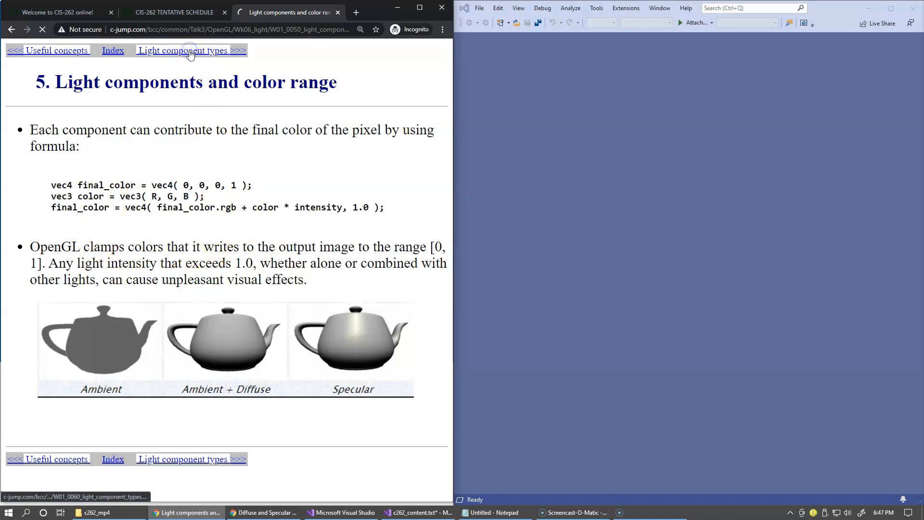
left_click(186, 50)
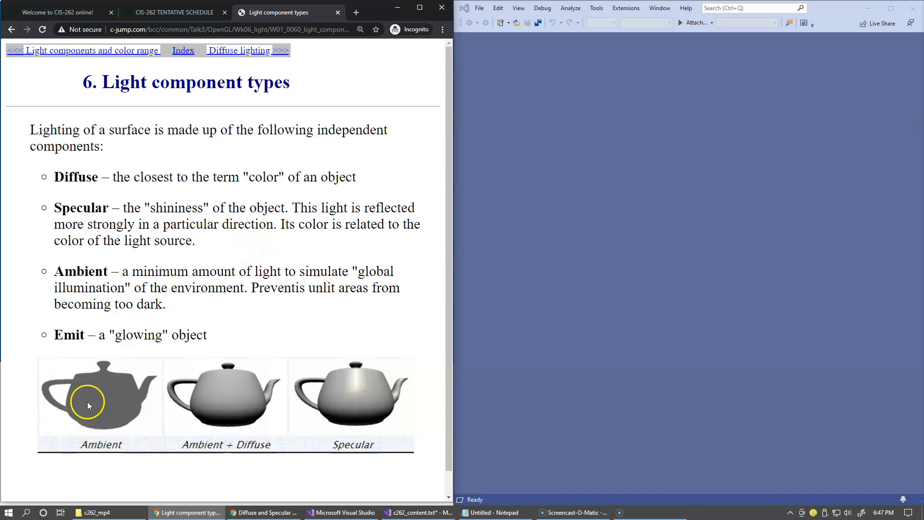
mouse_move(80, 388)
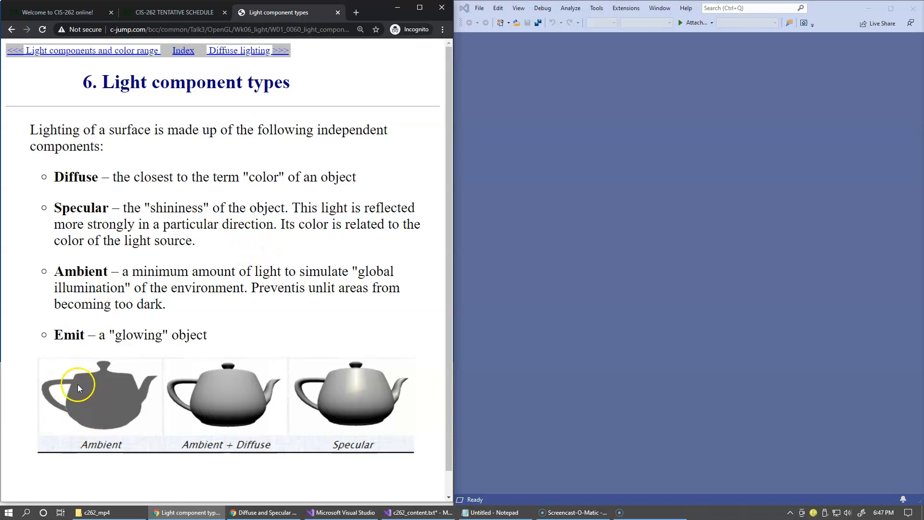
mouse_move(119, 398)
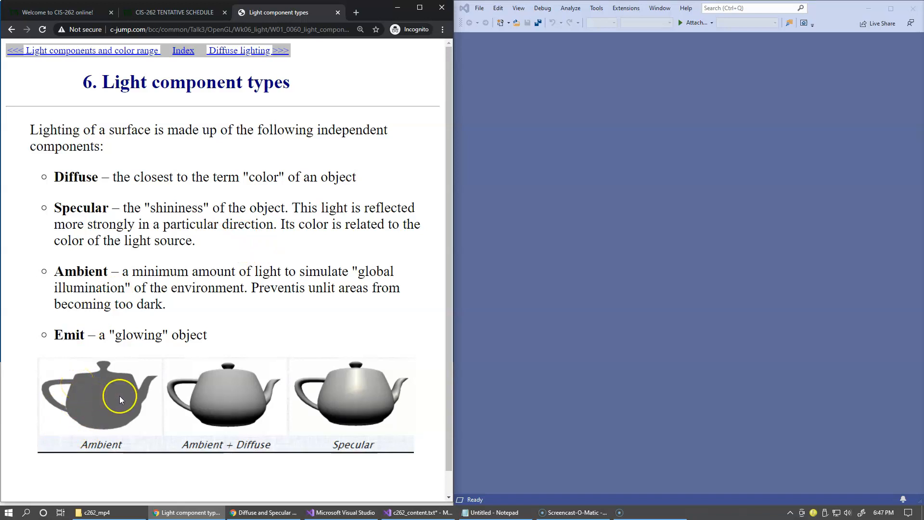
mouse_move(232, 396)
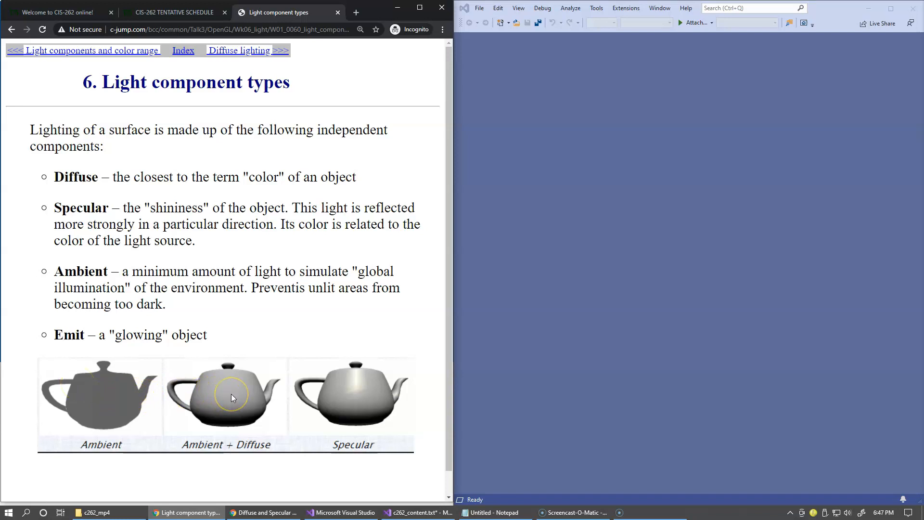
mouse_move(223, 391)
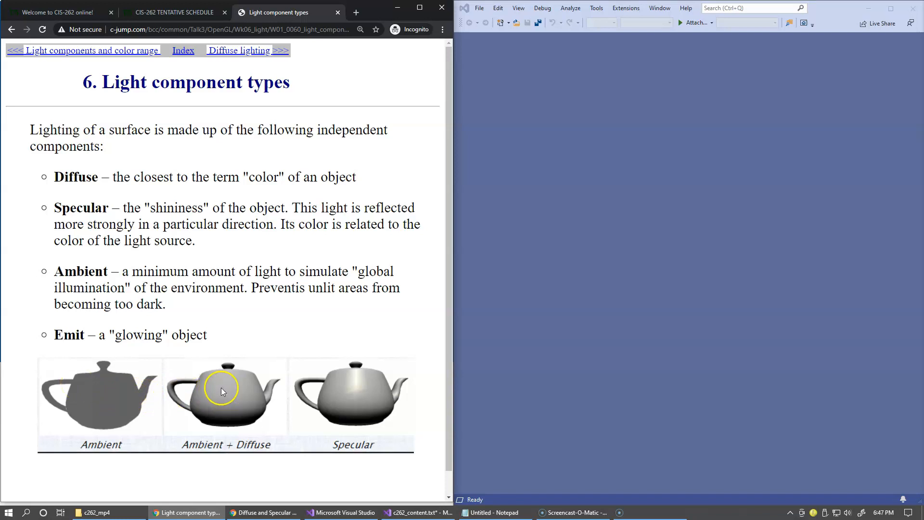
mouse_move(227, 403)
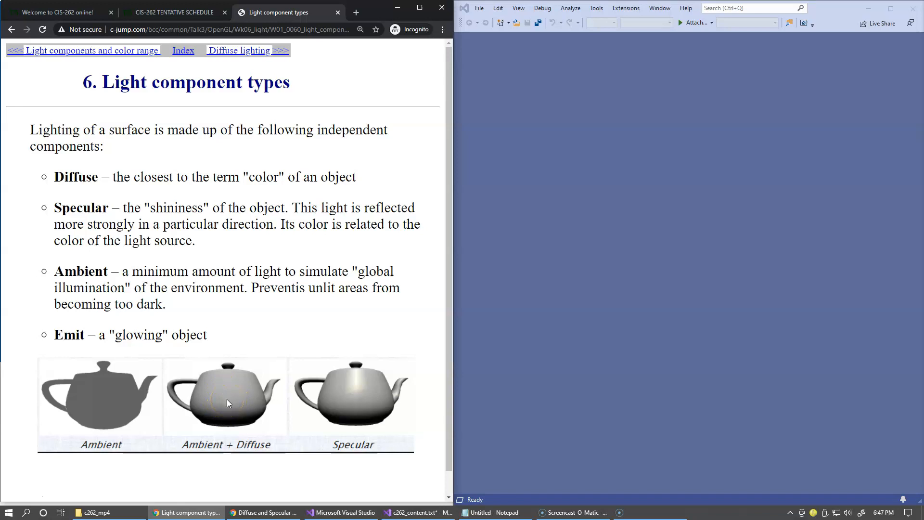
left_click(240, 398)
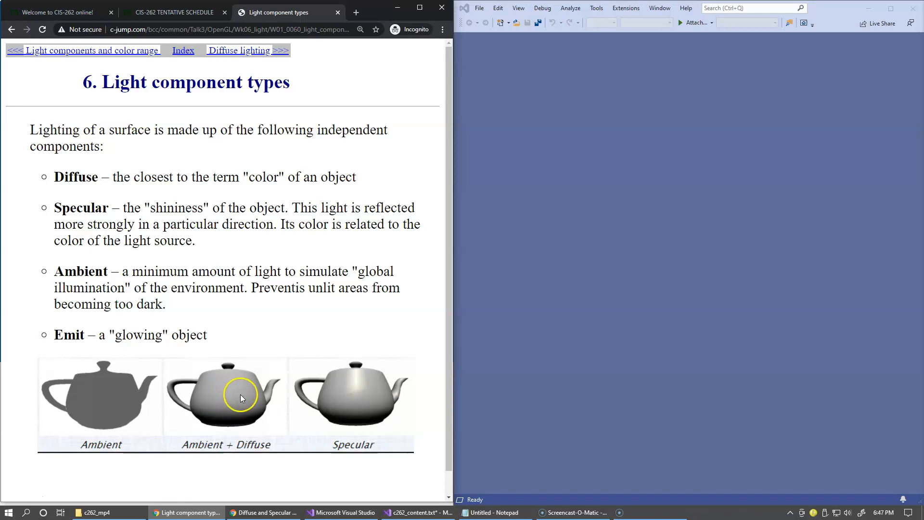
mouse_move(361, 404)
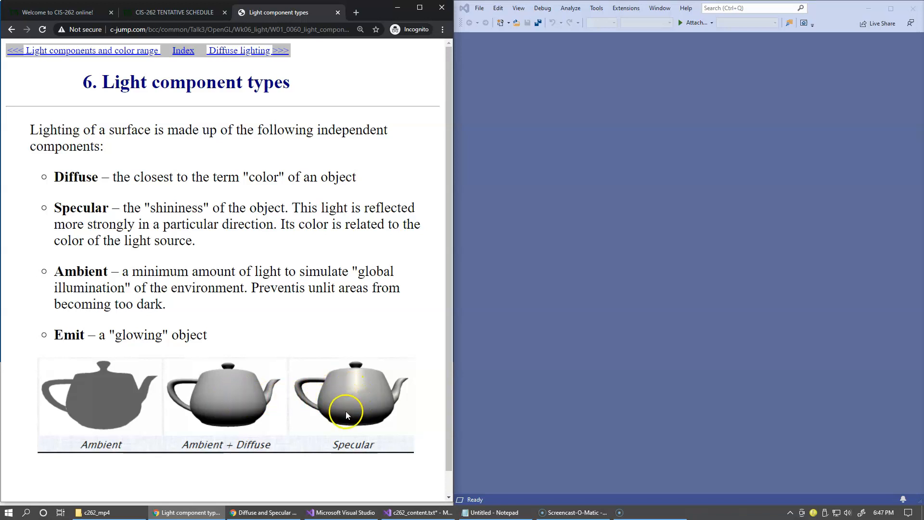
mouse_move(183, 389)
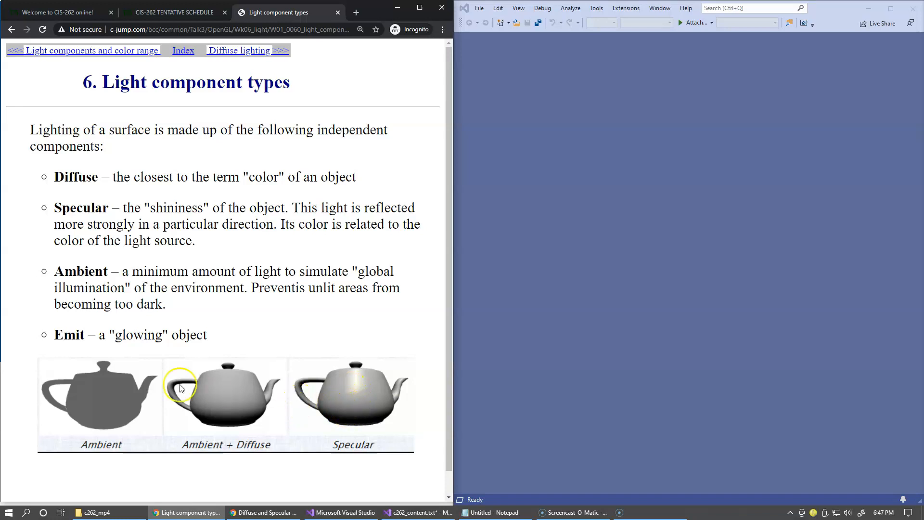
mouse_move(117, 347)
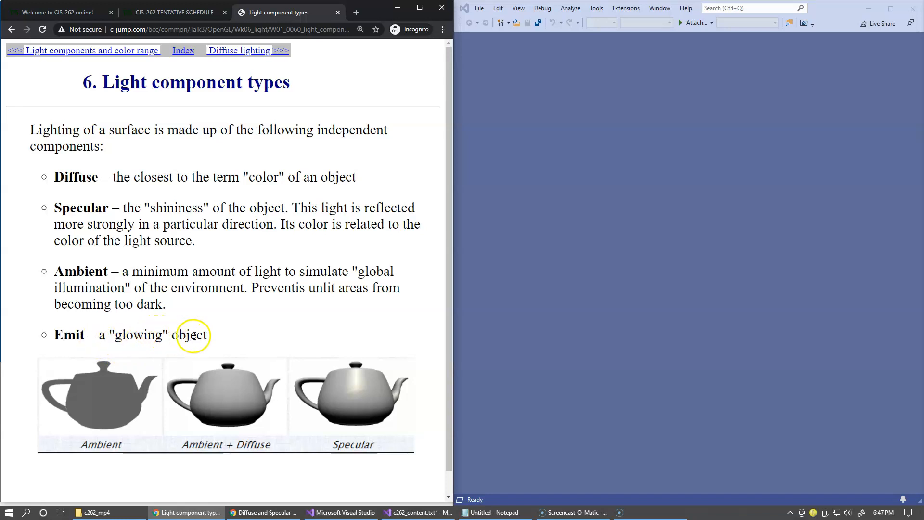
mouse_move(101, 404)
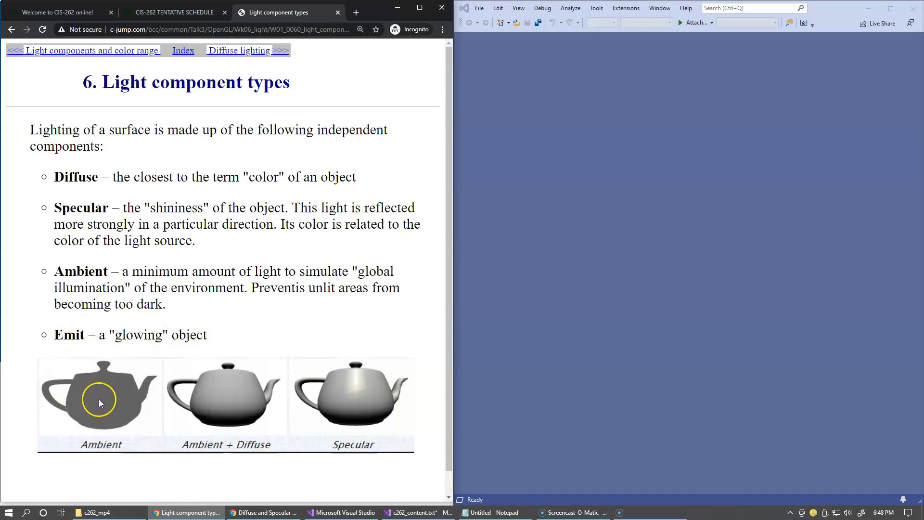
mouse_move(197, 114)
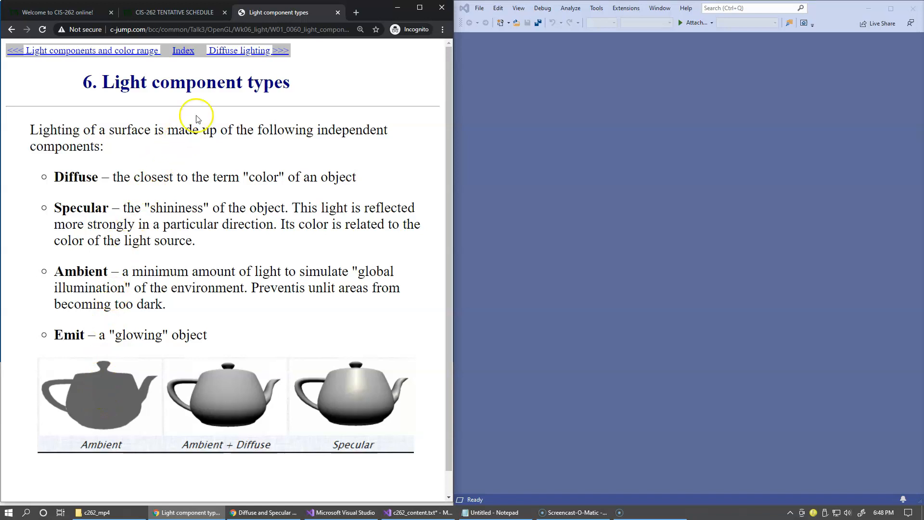
- Load the '7. Diffuse lighting' page on Lambertian reflectance
left_click(238, 50)
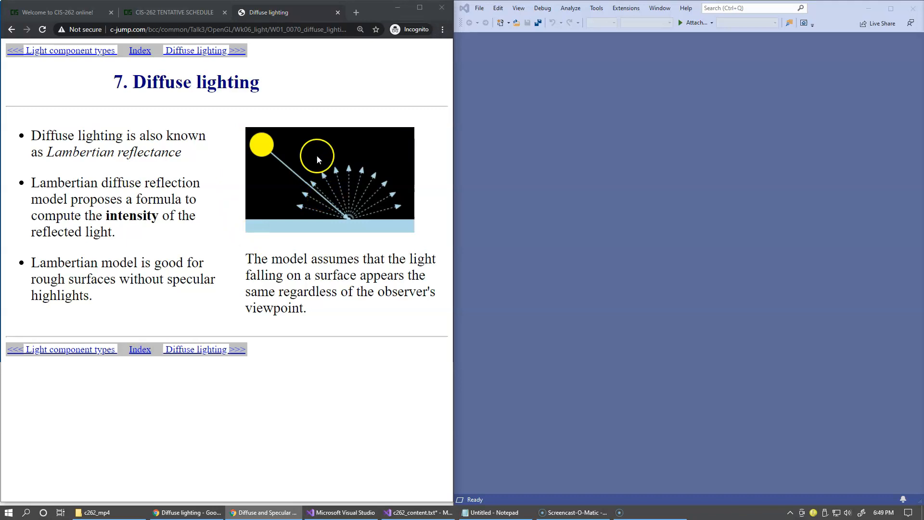
mouse_move(297, 198)
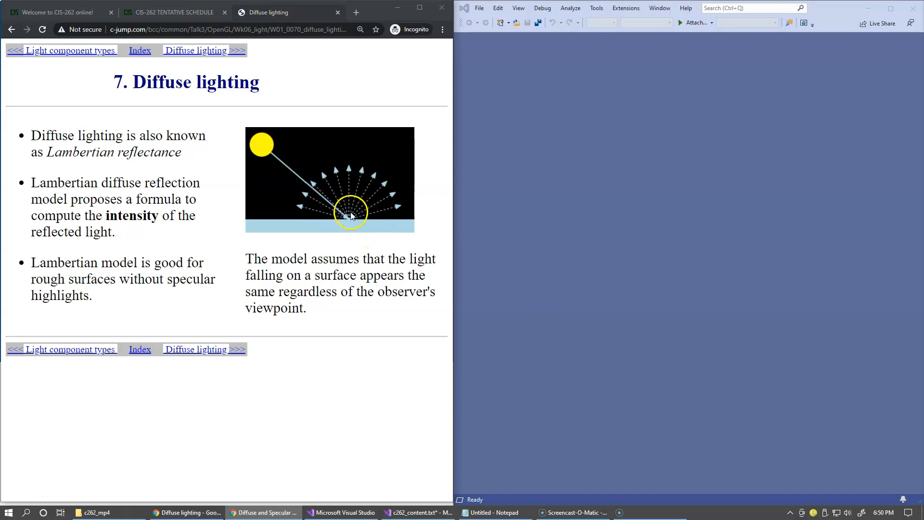
mouse_move(361, 222)
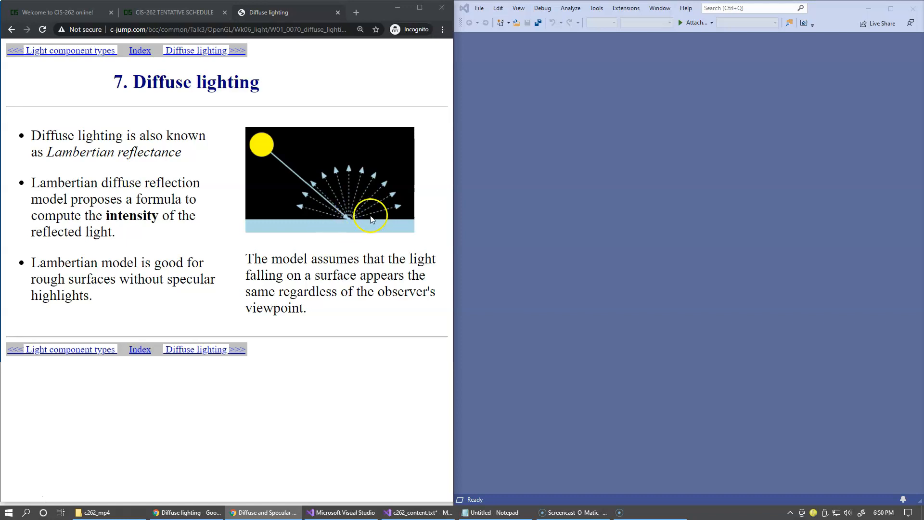
mouse_move(377, 225)
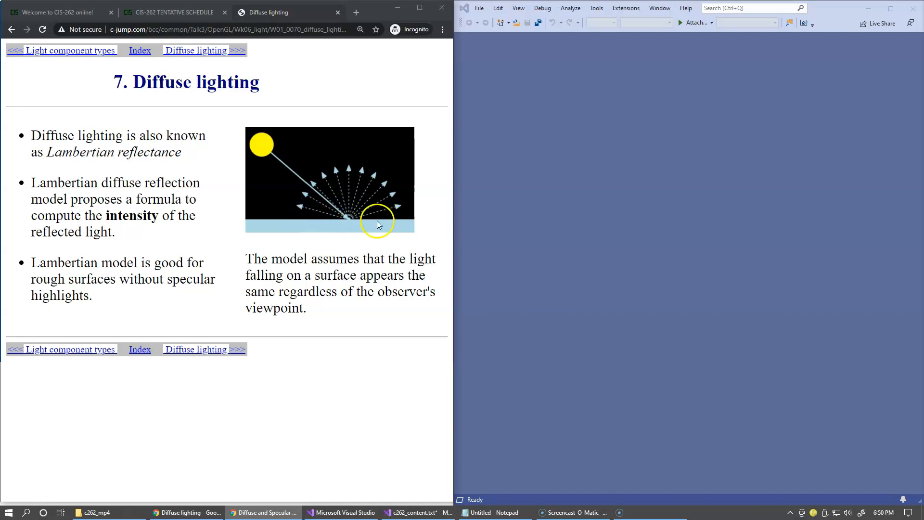
mouse_move(341, 225)
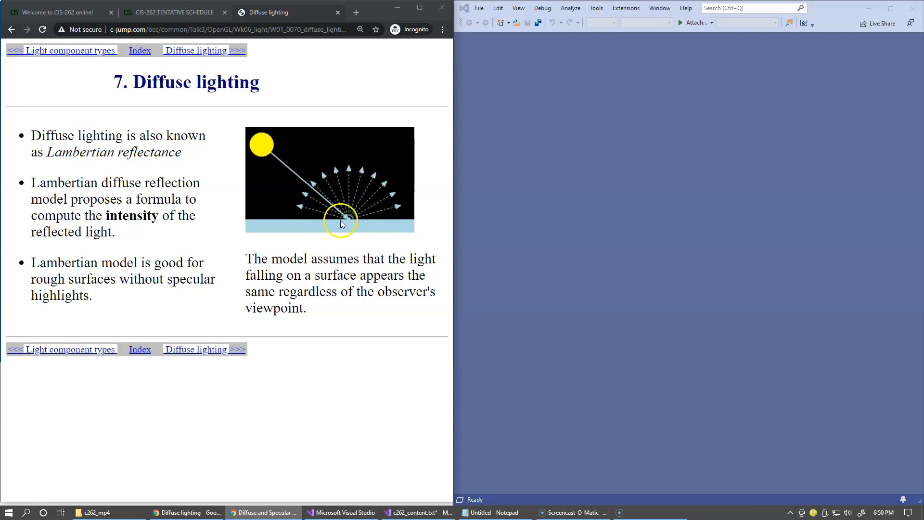
mouse_move(380, 232)
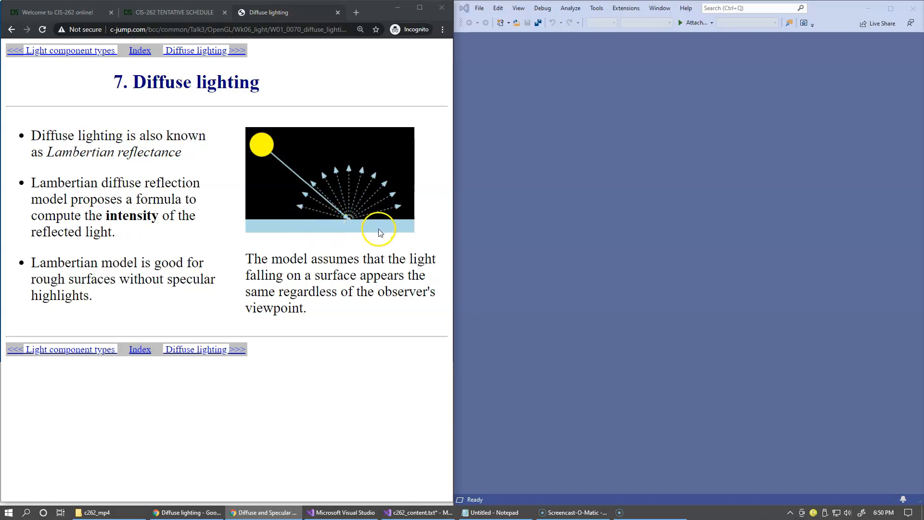
mouse_move(376, 236)
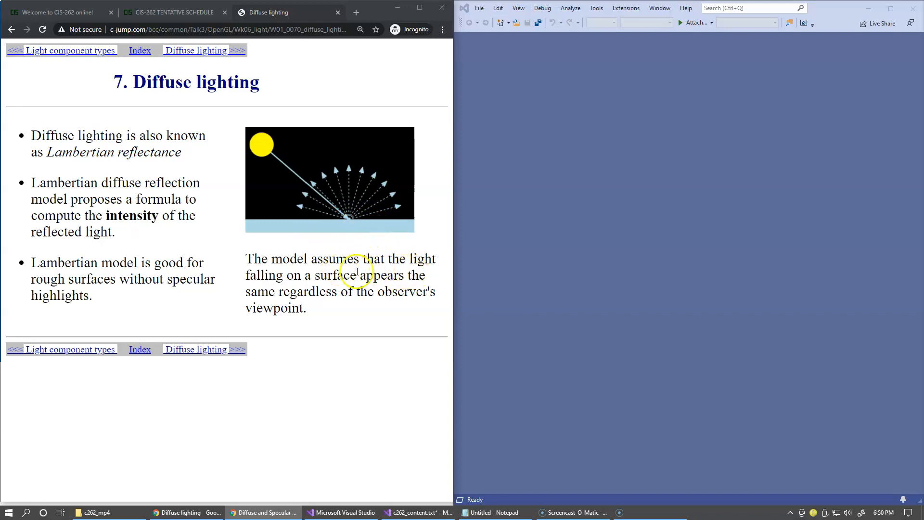
mouse_move(403, 281)
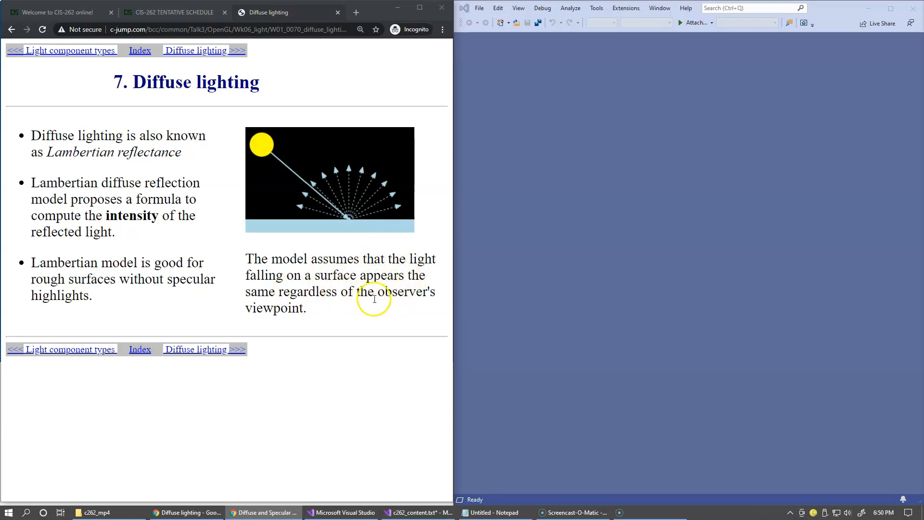
mouse_move(251, 161)
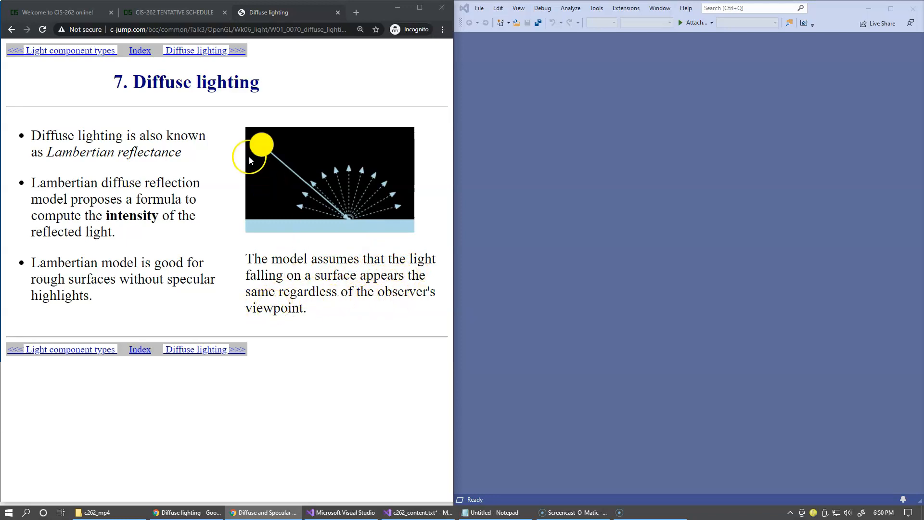
mouse_move(256, 153)
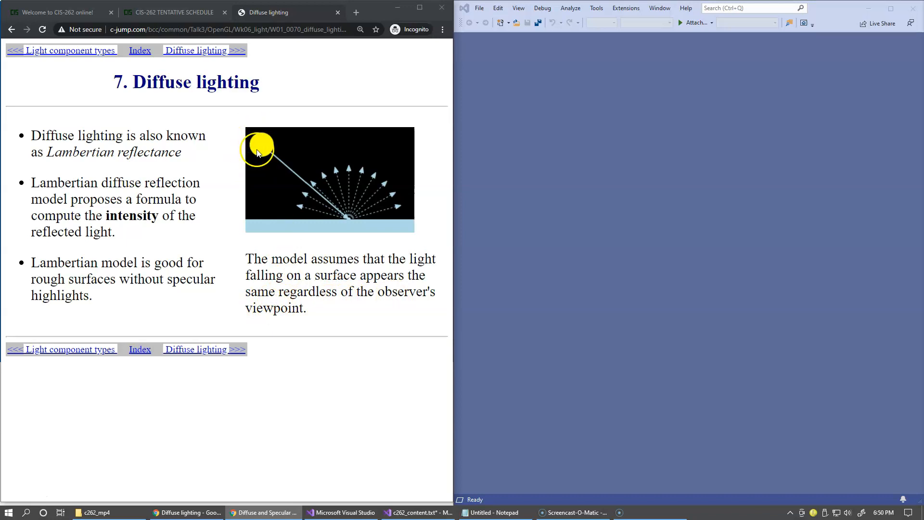
mouse_move(345, 225)
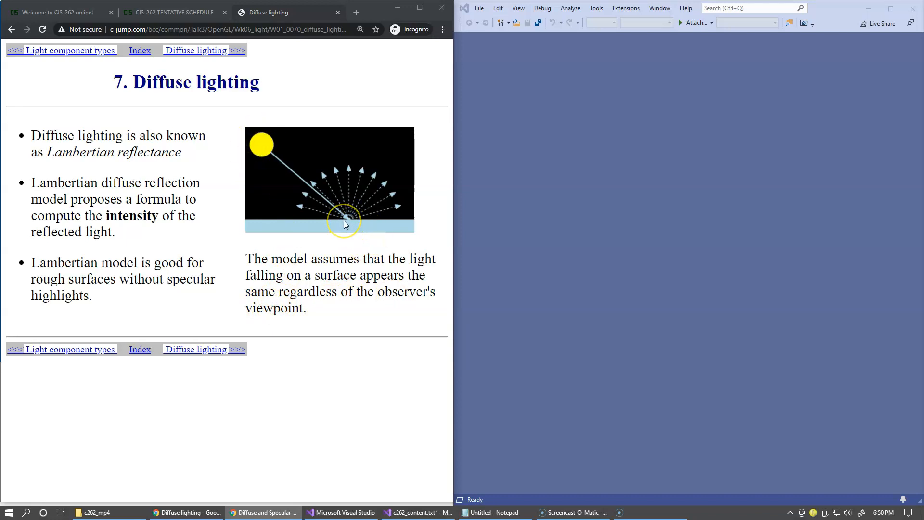
mouse_move(370, 192)
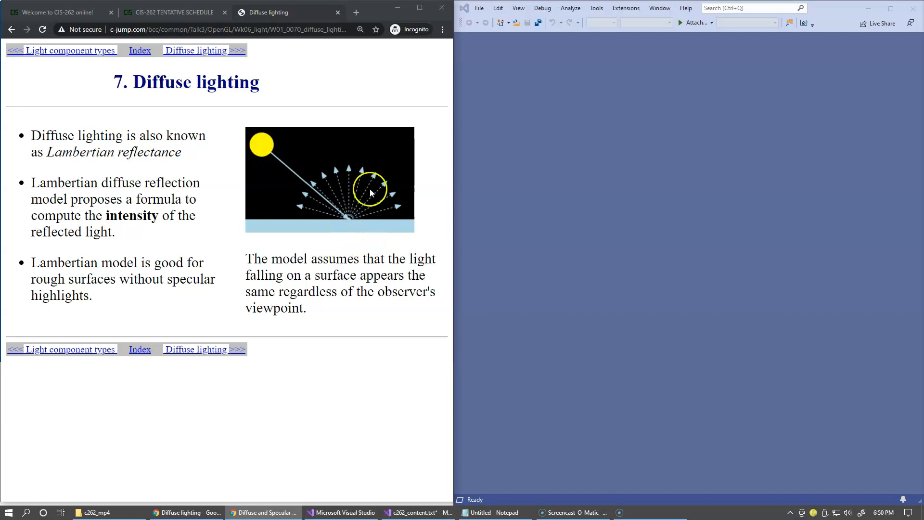
mouse_move(429, 135)
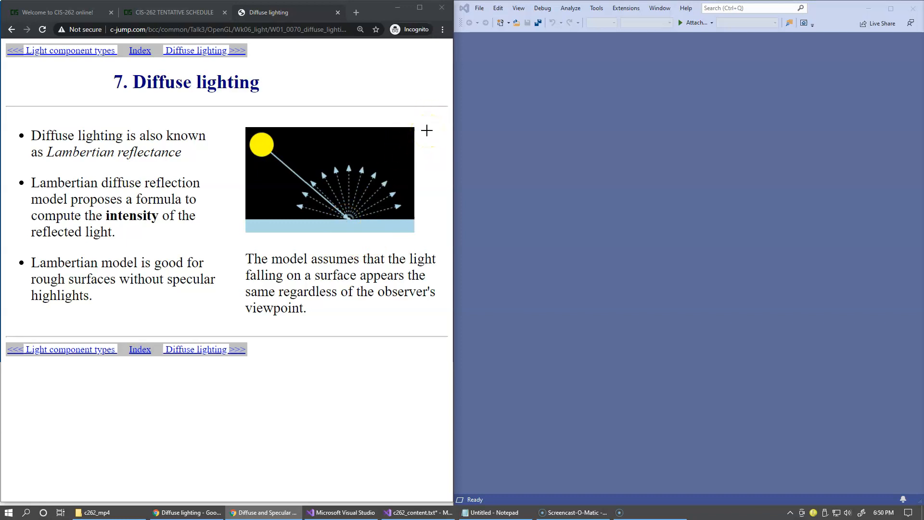
mouse_move(429, 90)
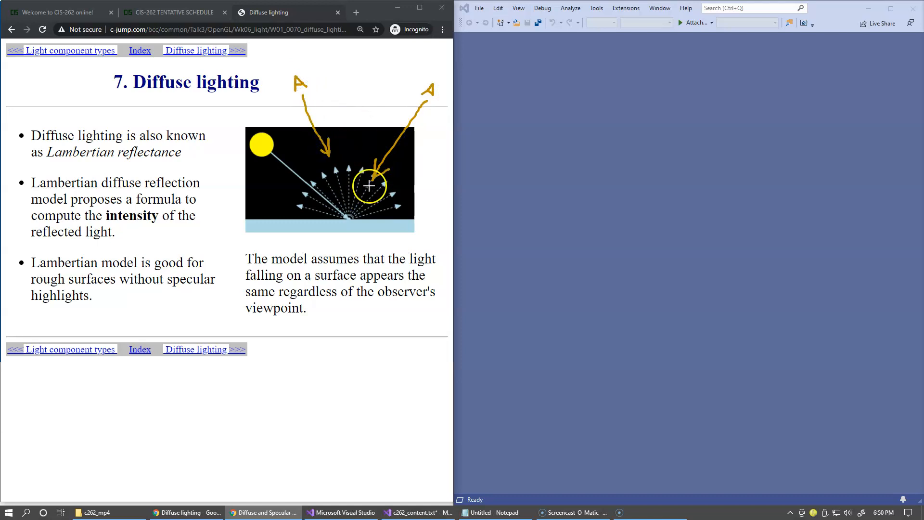
mouse_move(375, 208)
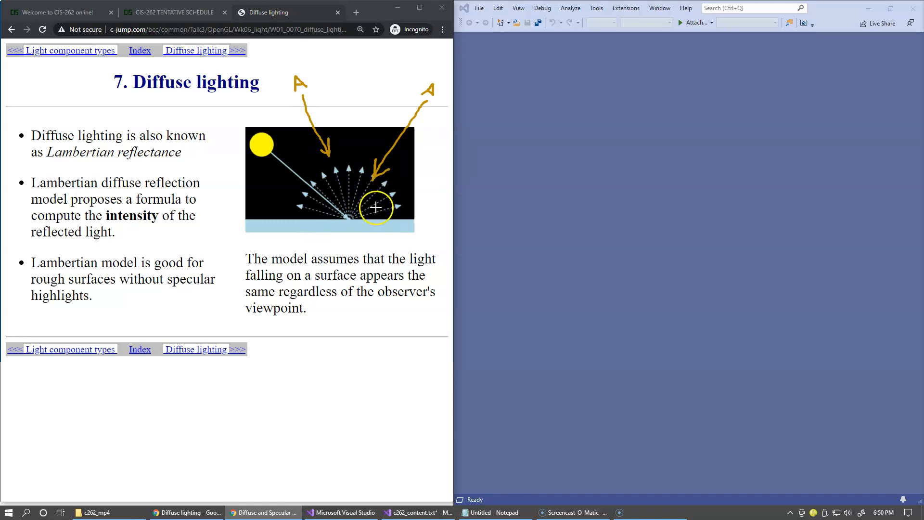
mouse_move(359, 241)
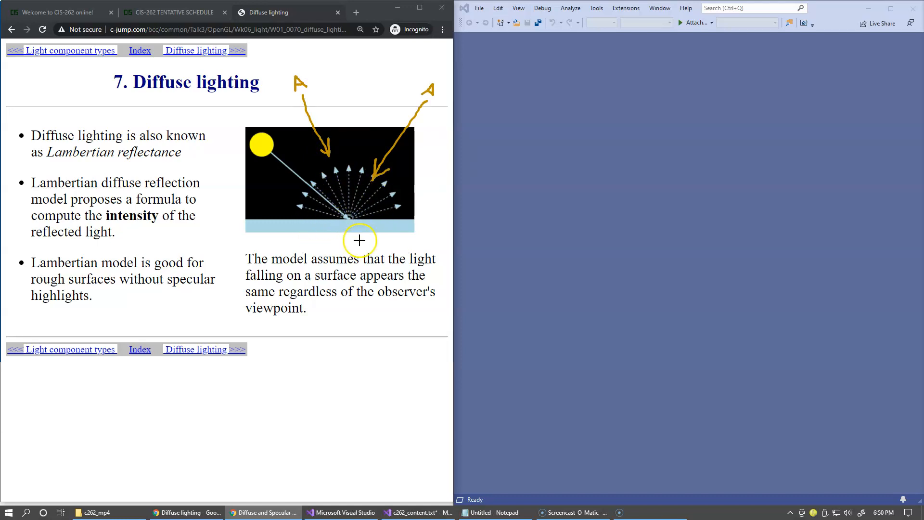
mouse_move(416, 108)
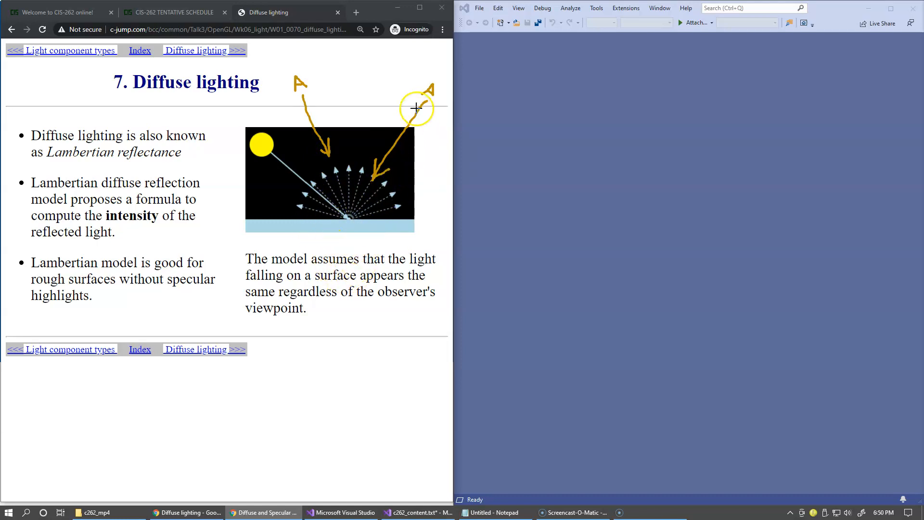
mouse_move(425, 77)
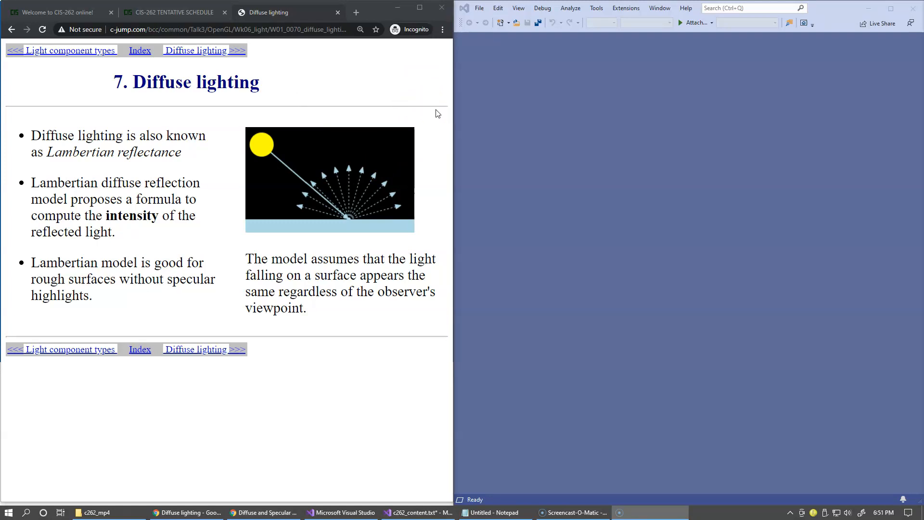
- Load the '8. Diffuse lighting' page with the cos(a) dot-product formula
left_click(203, 50)
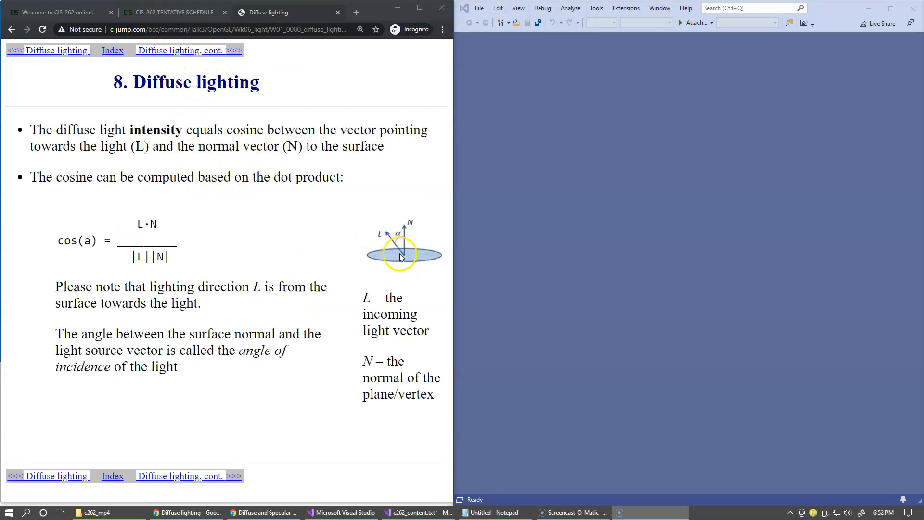
mouse_move(339, 222)
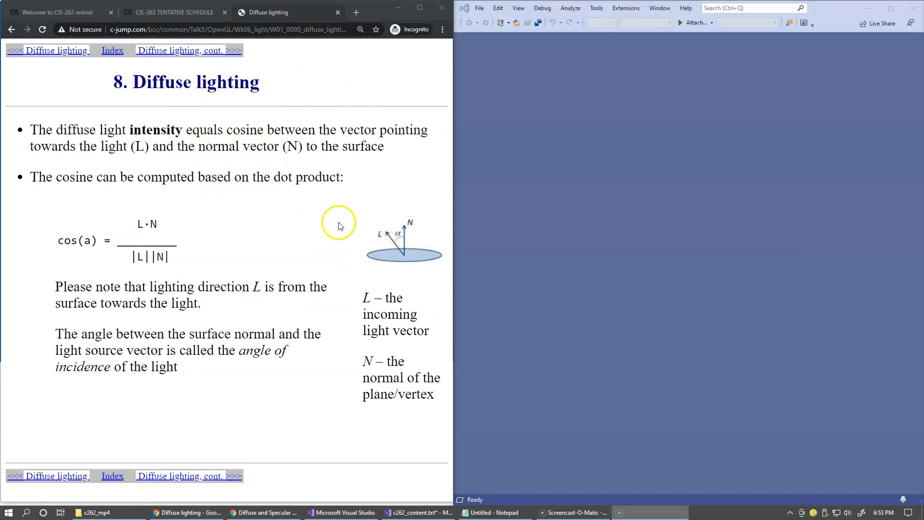
mouse_move(392, 261)
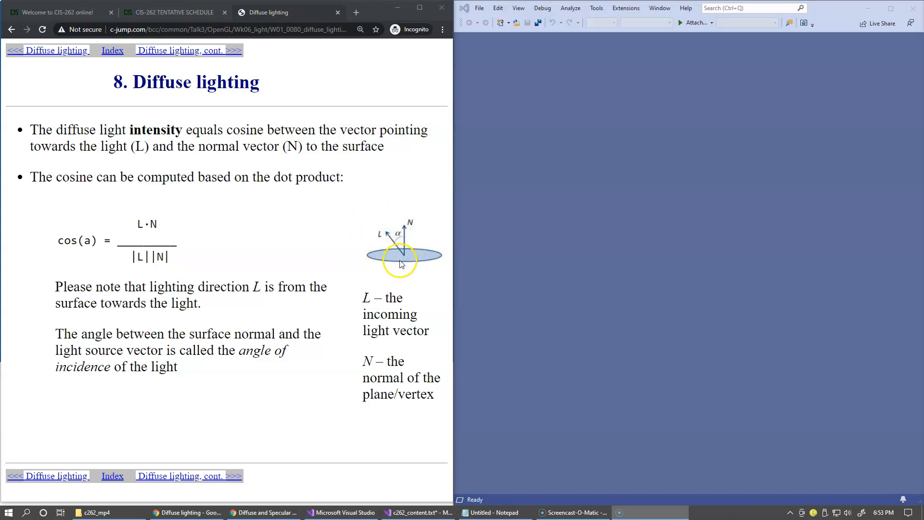
mouse_move(399, 214)
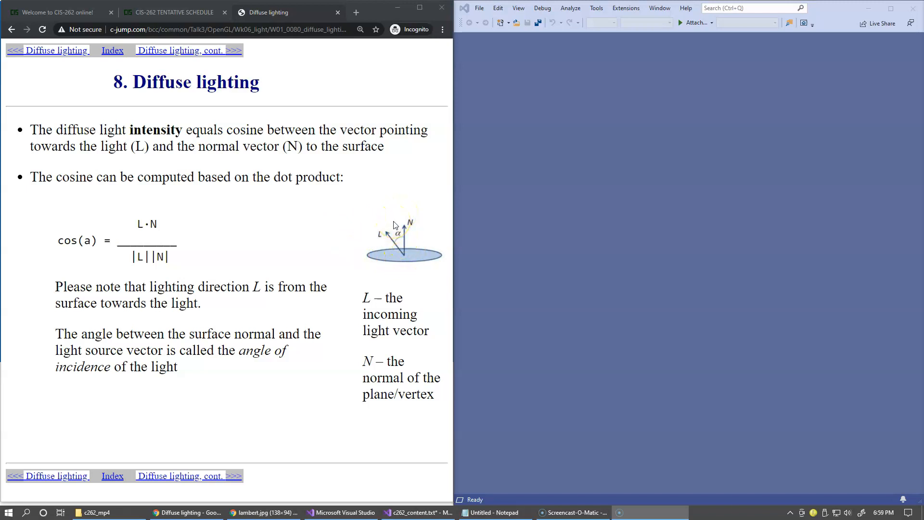
- Open the lambert.jpg L and N vector diagram in its own new tab
right_click(404, 236)
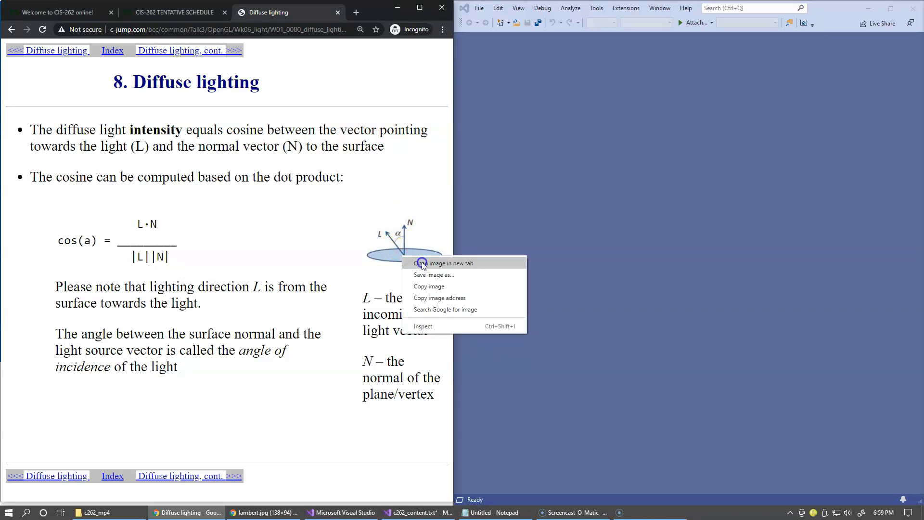
left_click(446, 264)
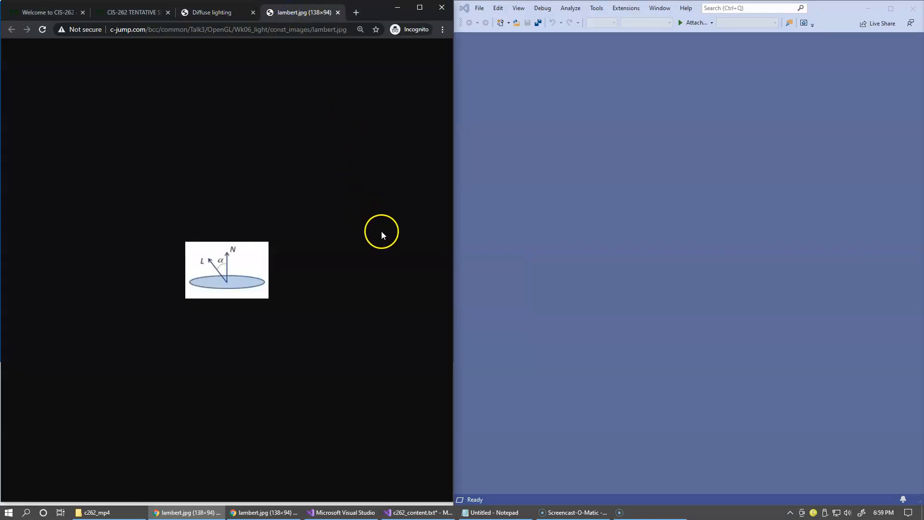
- Adjust the lambert.jpg tab zoom, settling at 150% so angle alpha reads clearly
left_click(226, 270)
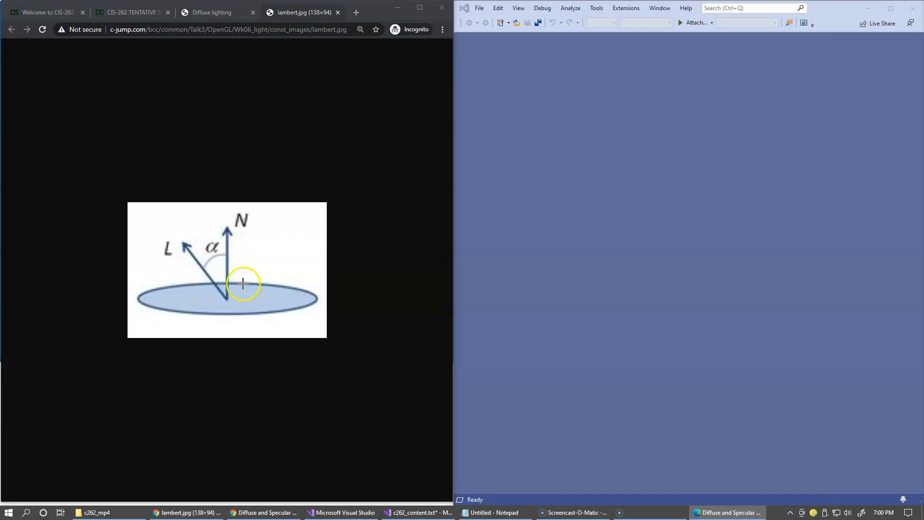
mouse_move(226, 295)
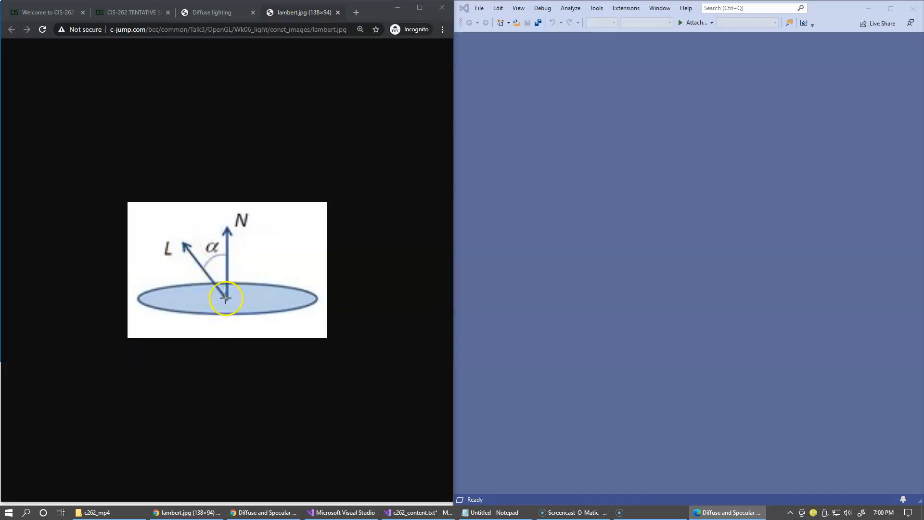
mouse_move(233, 232)
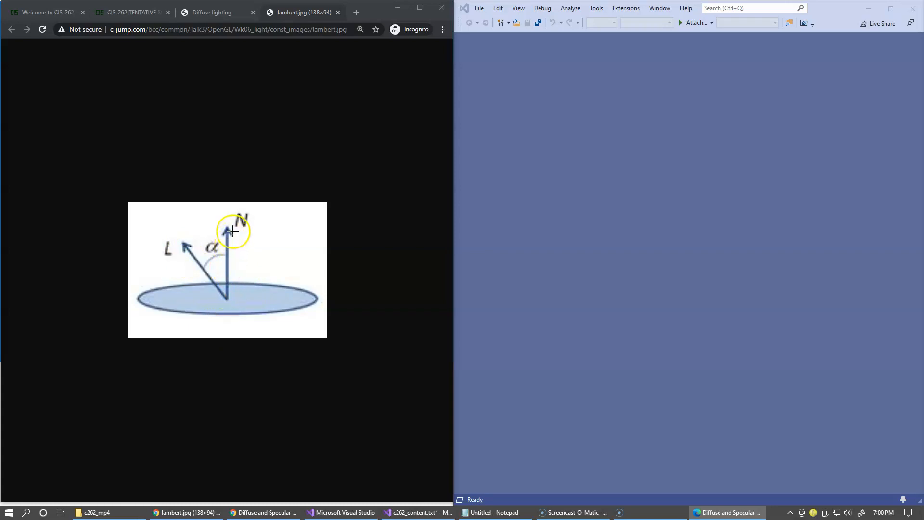
mouse_move(230, 292)
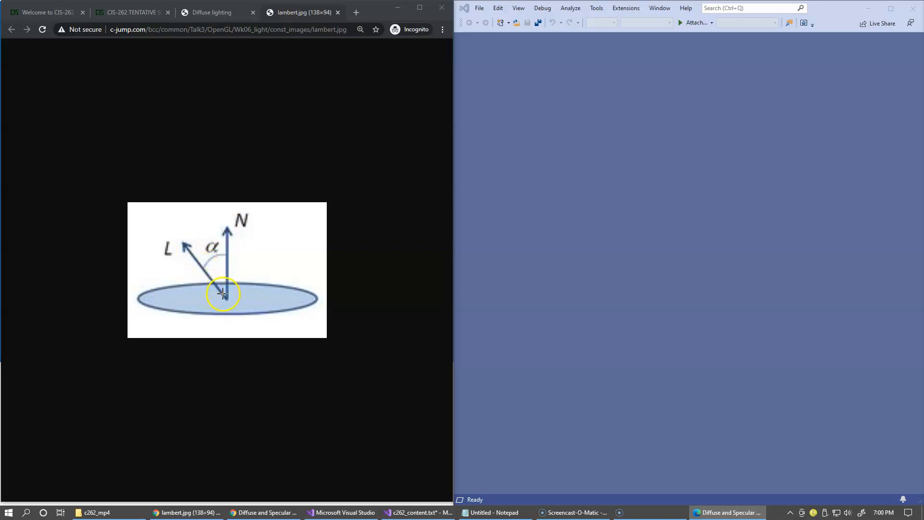
mouse_move(229, 301)
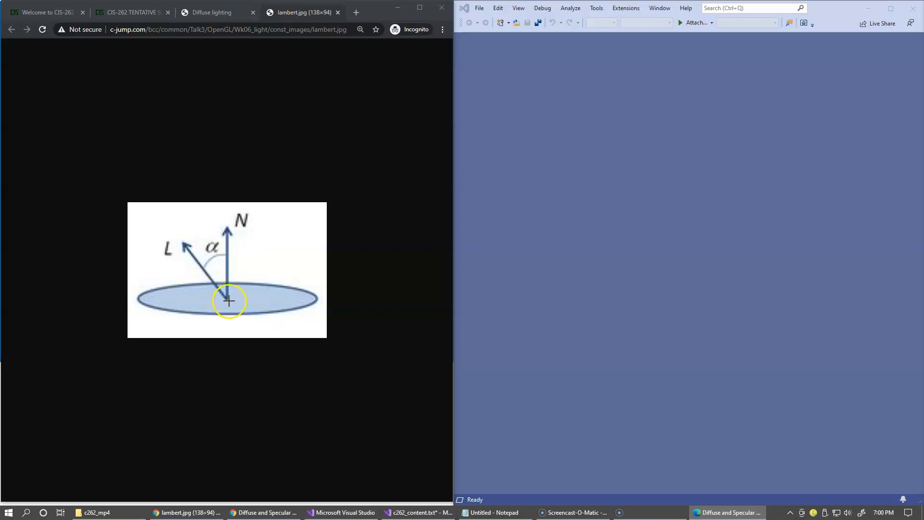
mouse_move(182, 231)
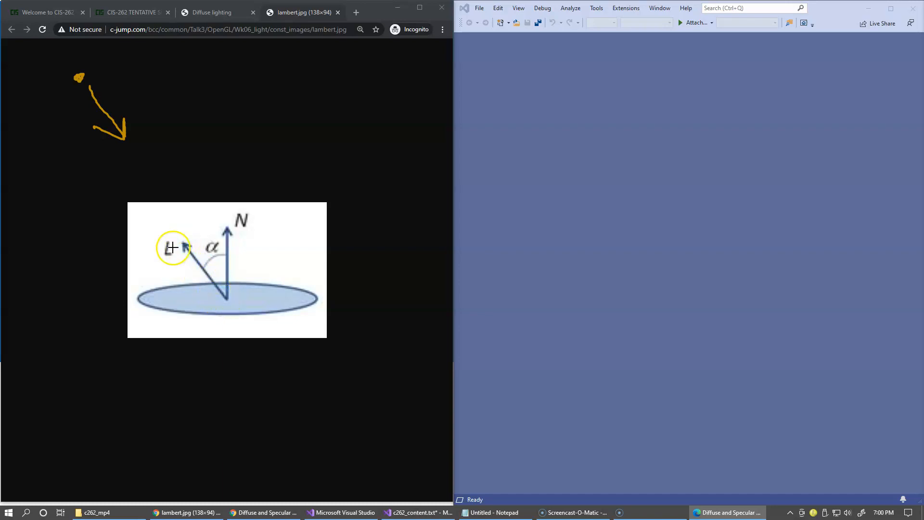
mouse_move(206, 266)
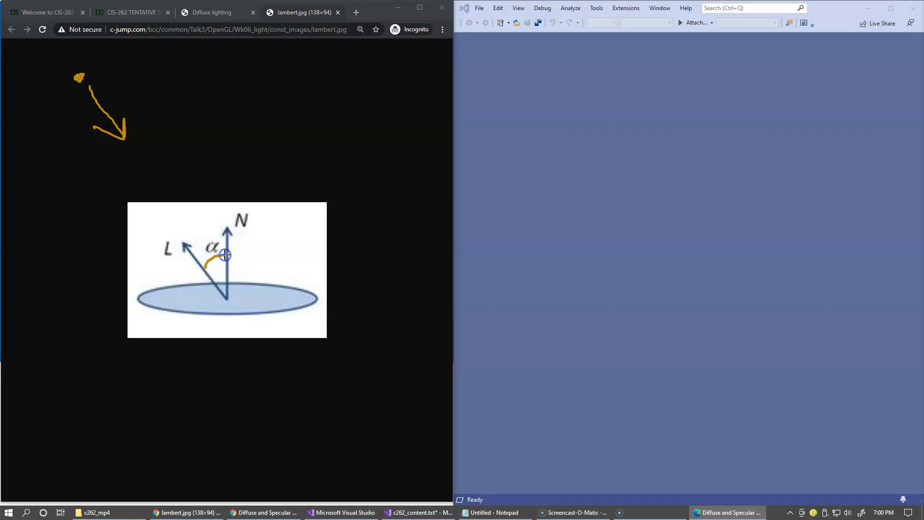
mouse_move(234, 298)
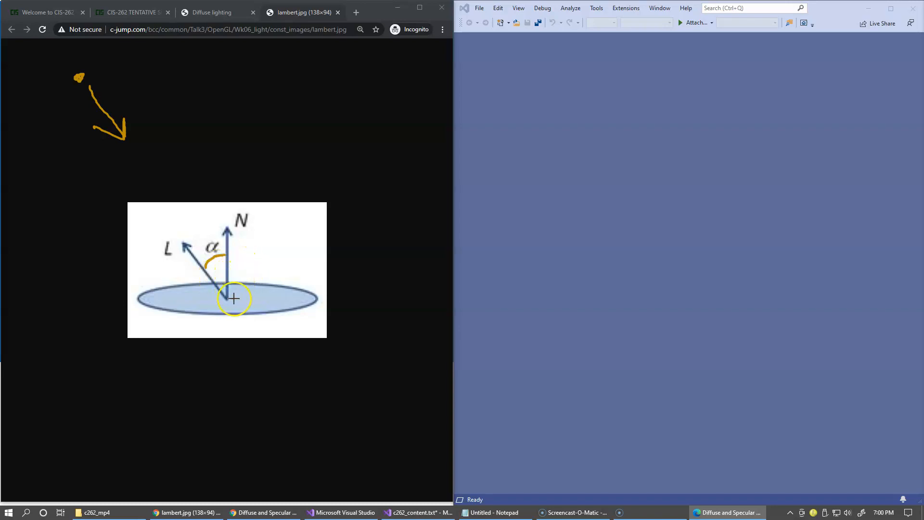
mouse_move(205, 285)
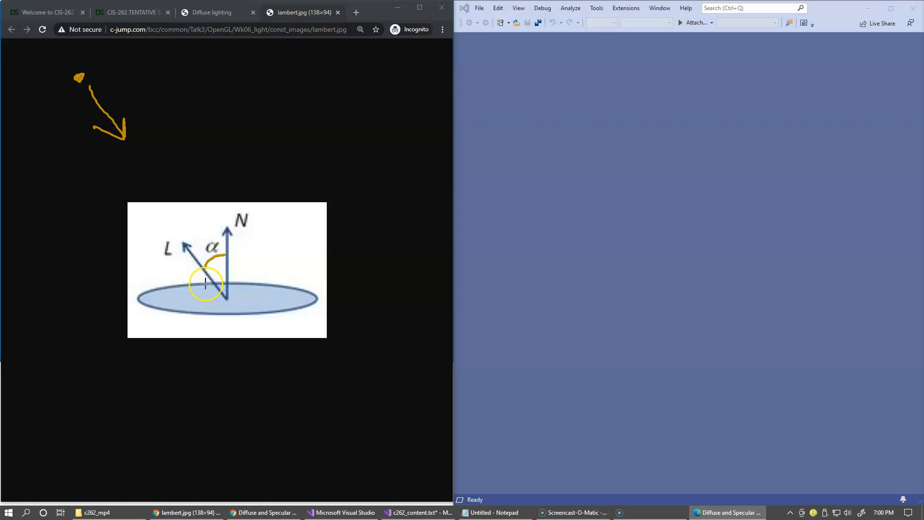
mouse_move(221, 295)
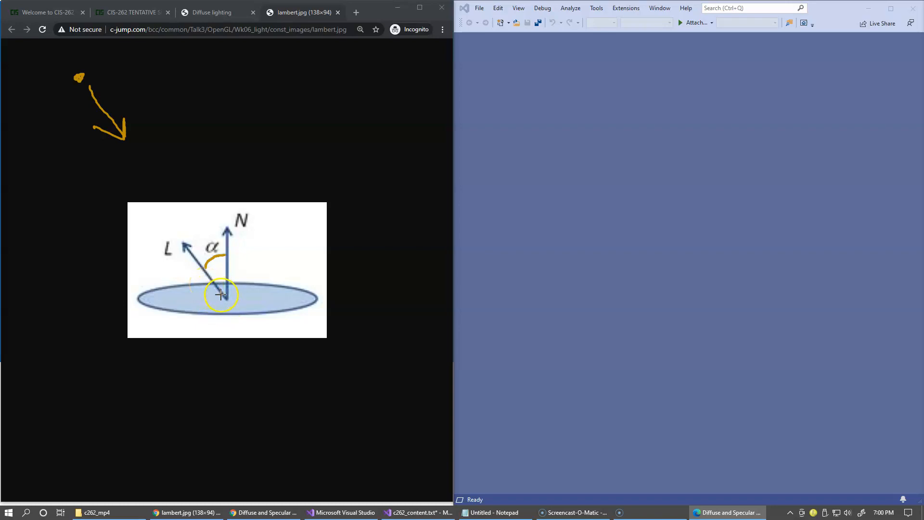
mouse_move(226, 305)
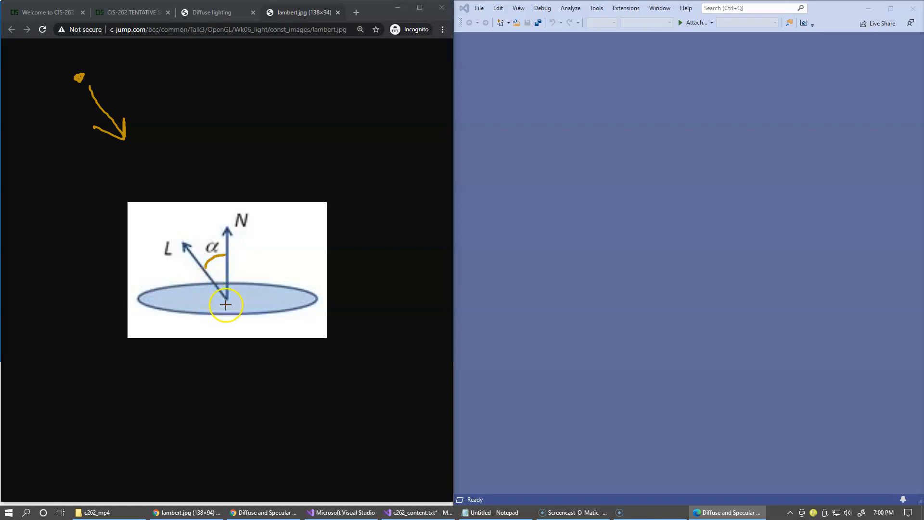
mouse_move(220, 293)
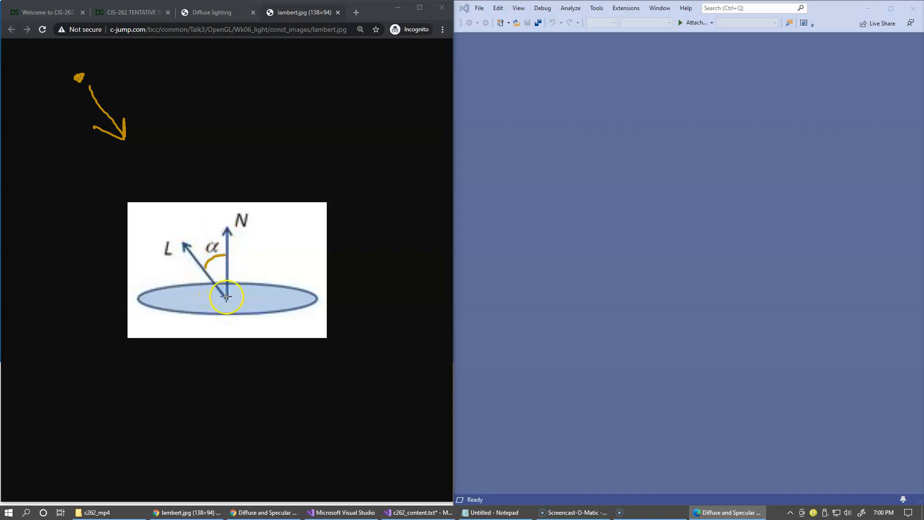
mouse_move(197, 259)
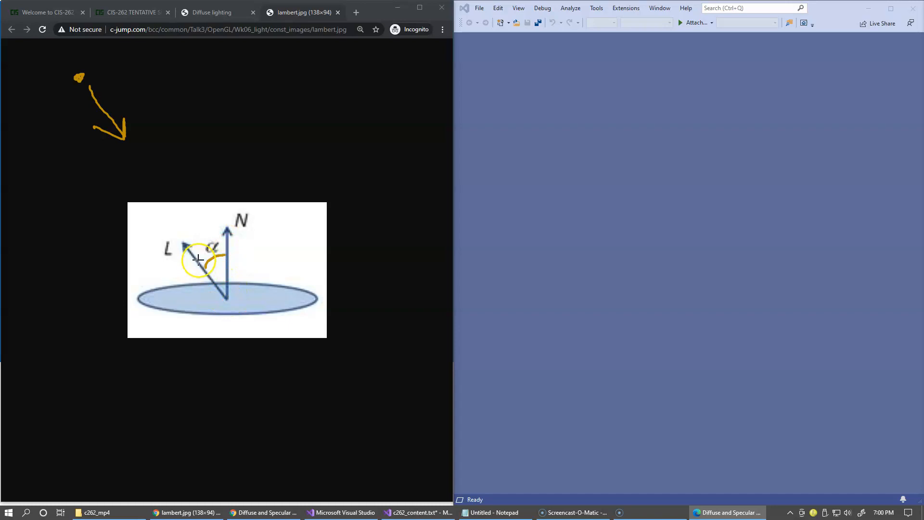
mouse_move(225, 292)
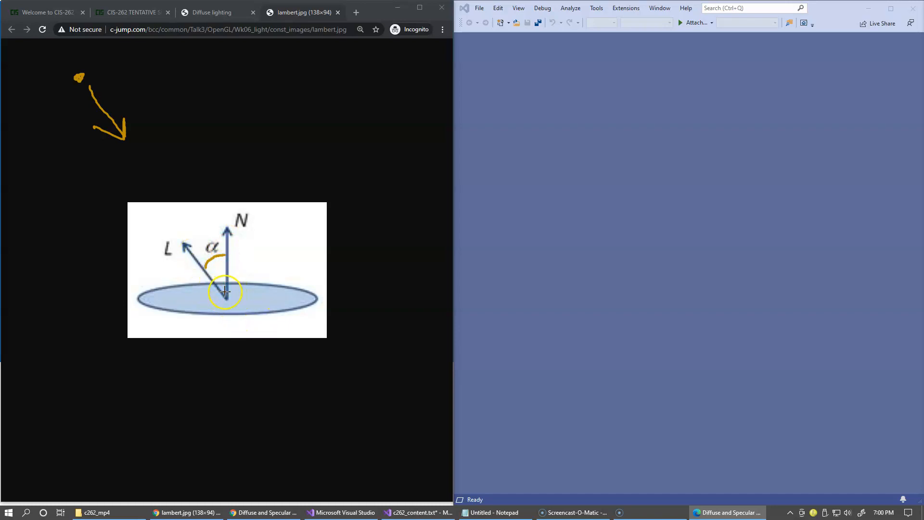
mouse_move(230, 230)
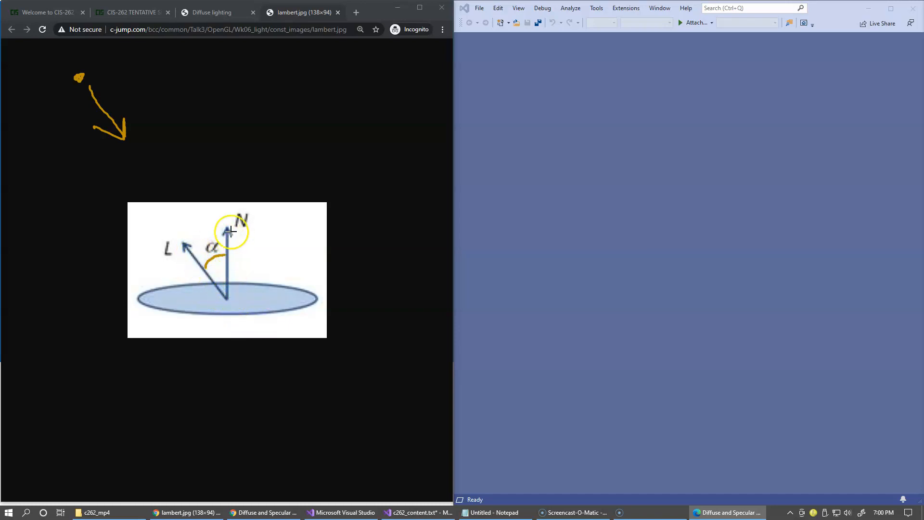
mouse_move(194, 272)
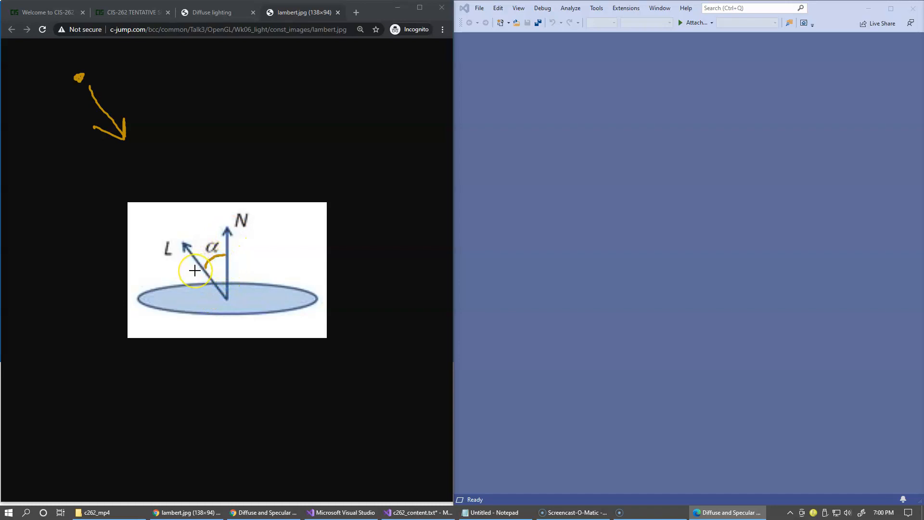
mouse_move(244, 254)
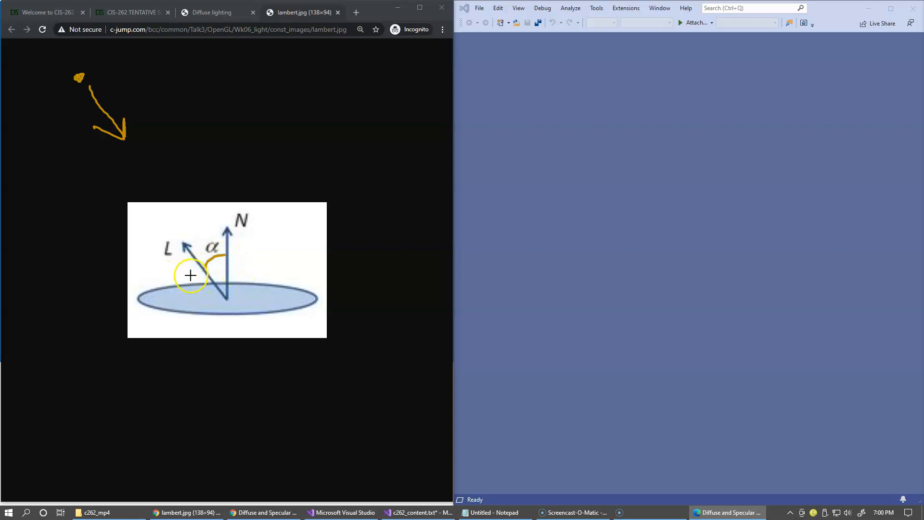
mouse_move(238, 270)
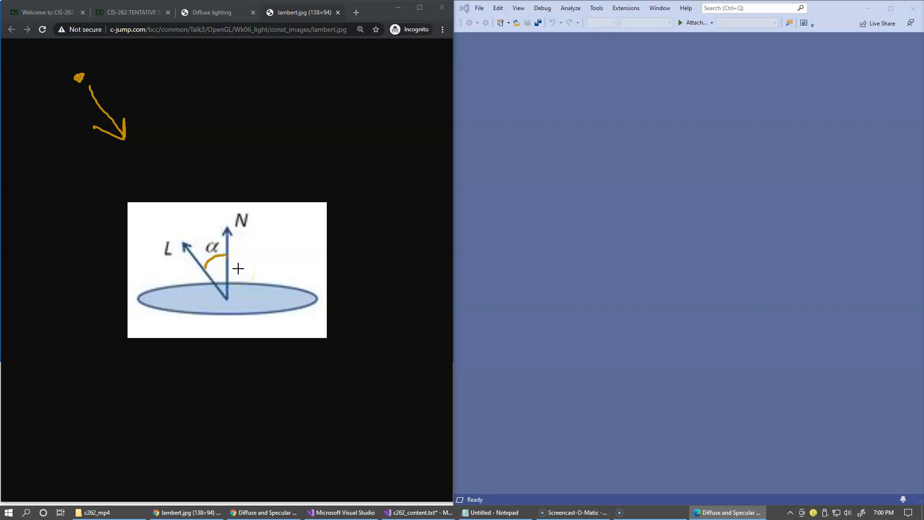
left_click(233, 269)
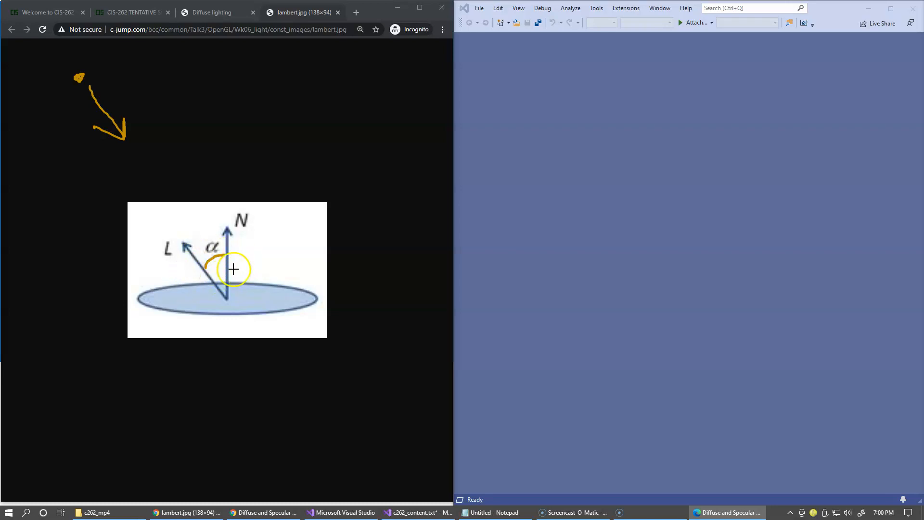
mouse_move(249, 258)
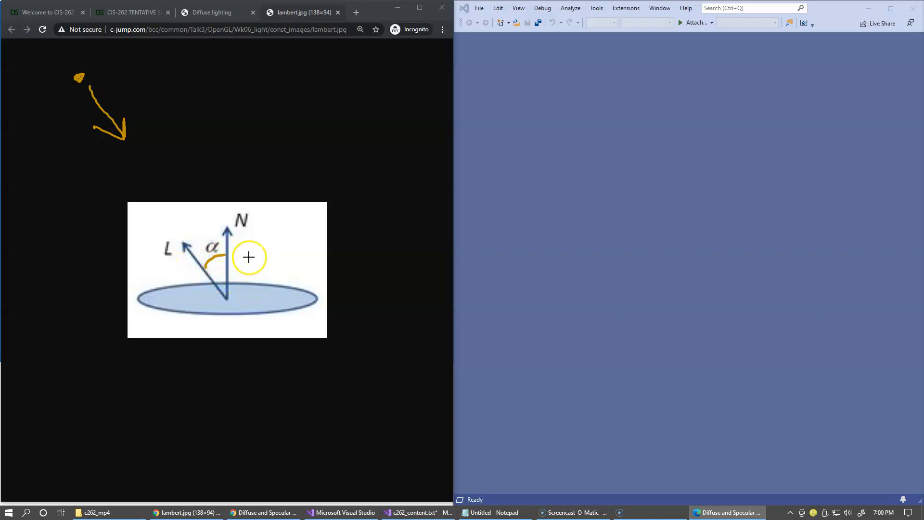
mouse_move(265, 264)
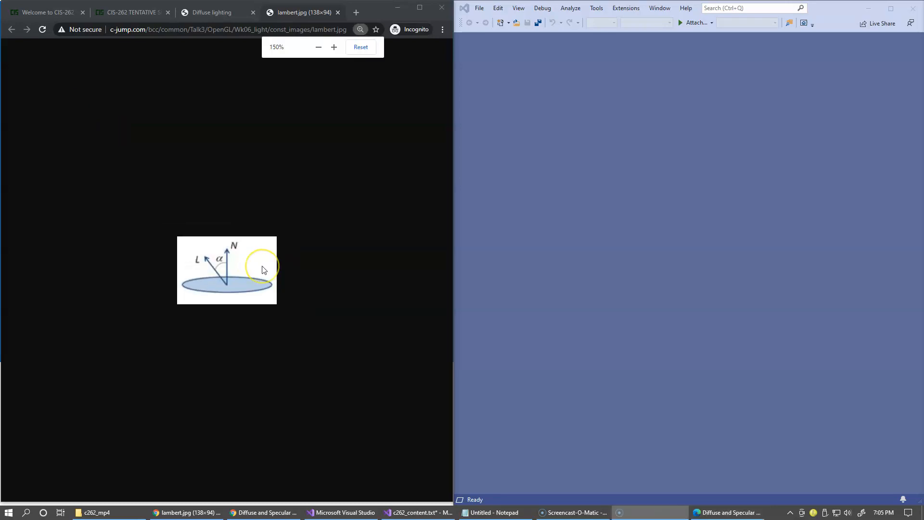
left_click(212, 12)
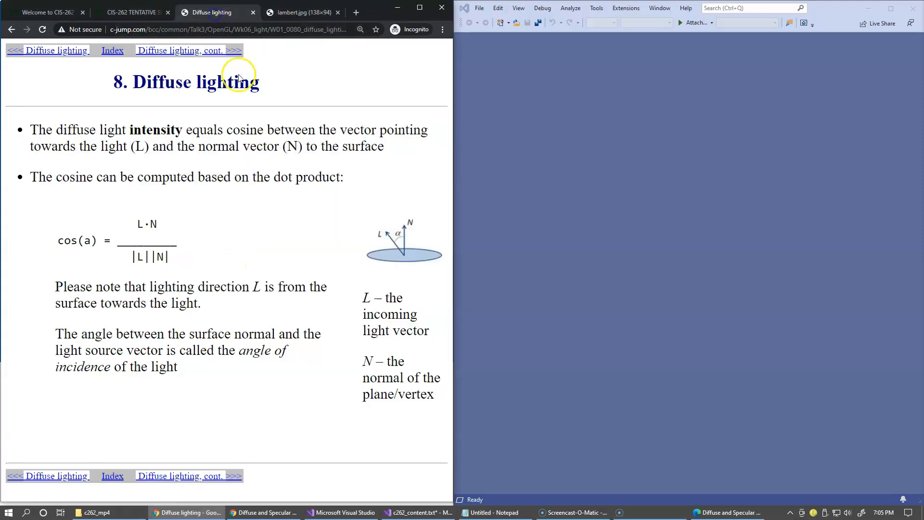
left_click(180, 50)
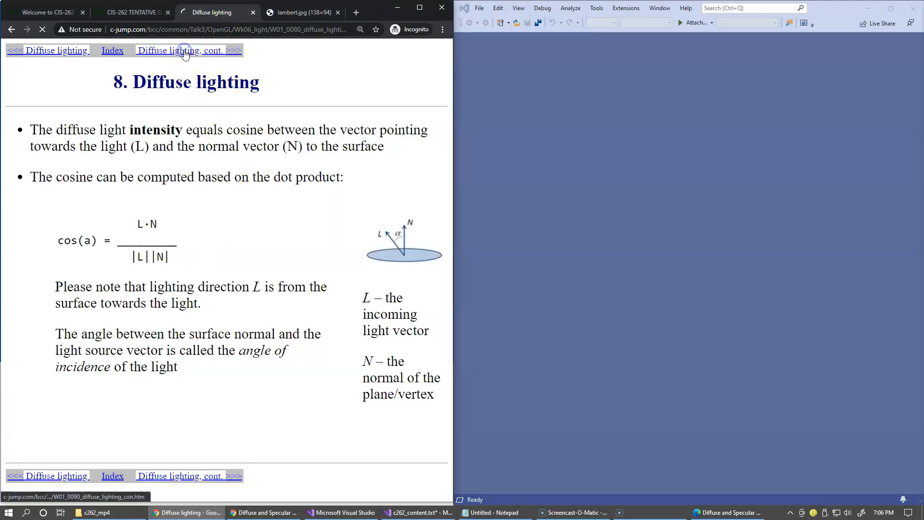
left_click(183, 50)
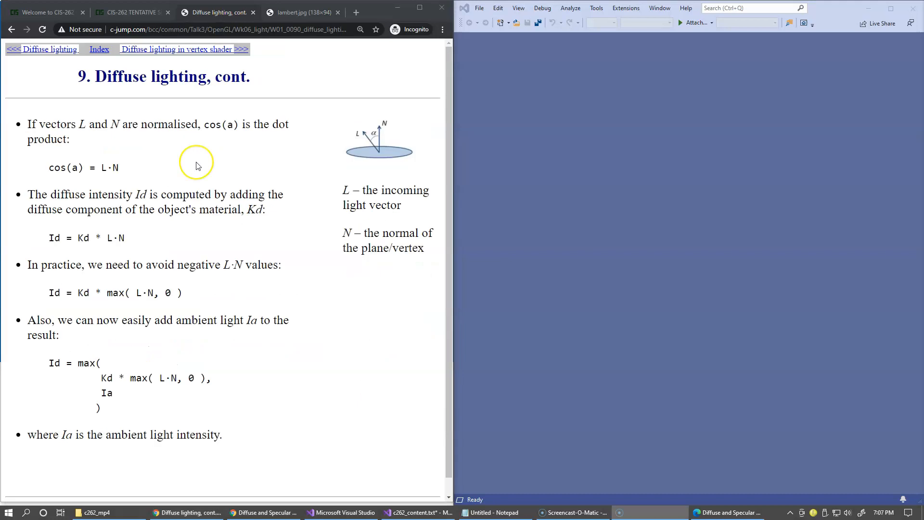
mouse_move(108, 172)
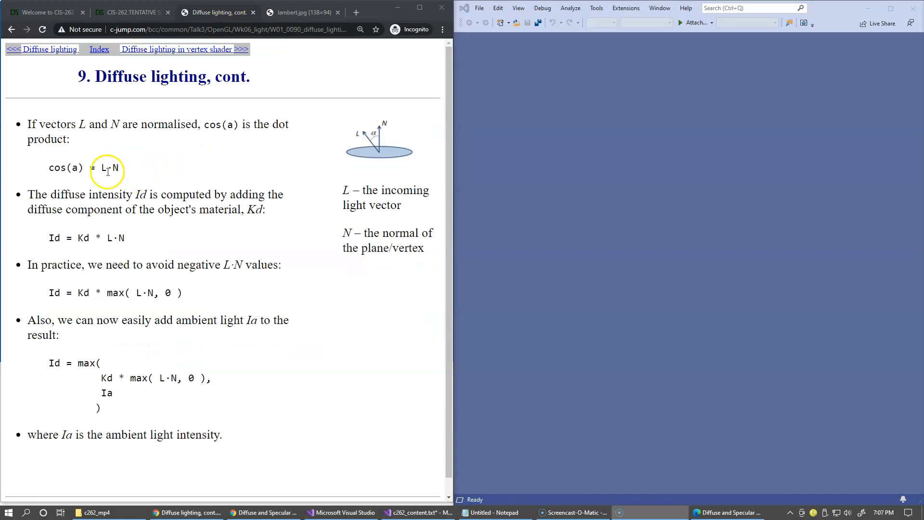
mouse_move(88, 181)
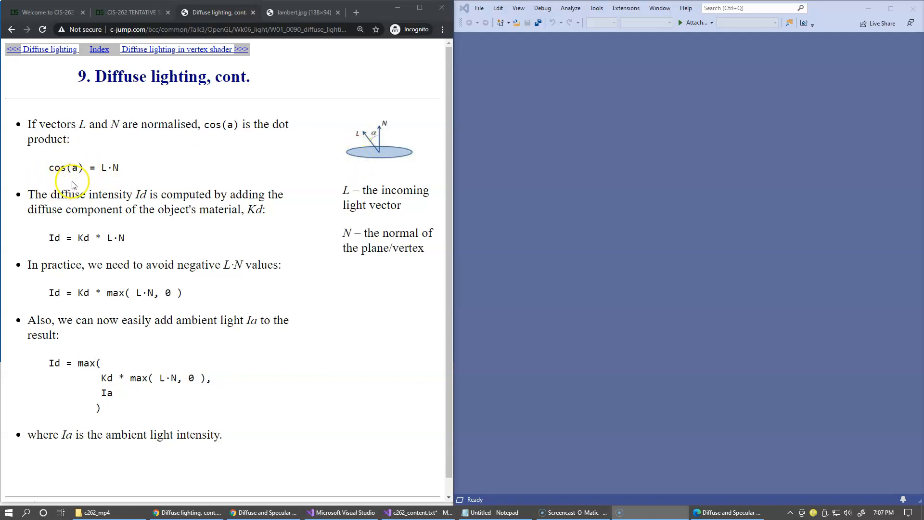
mouse_move(261, 231)
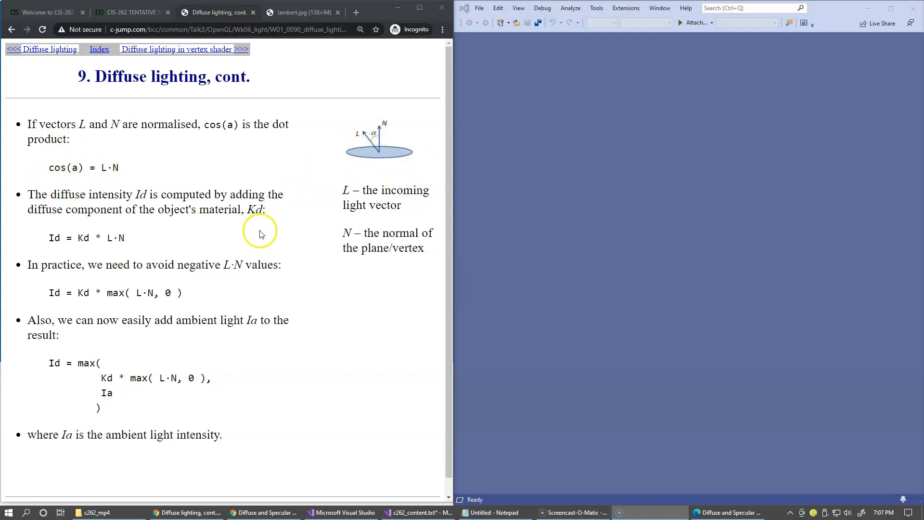
mouse_move(182, 239)
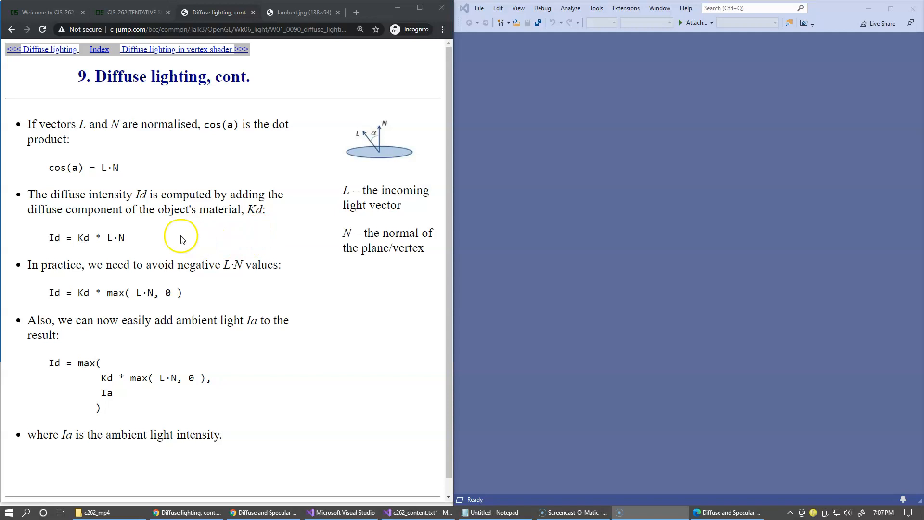
mouse_move(117, 236)
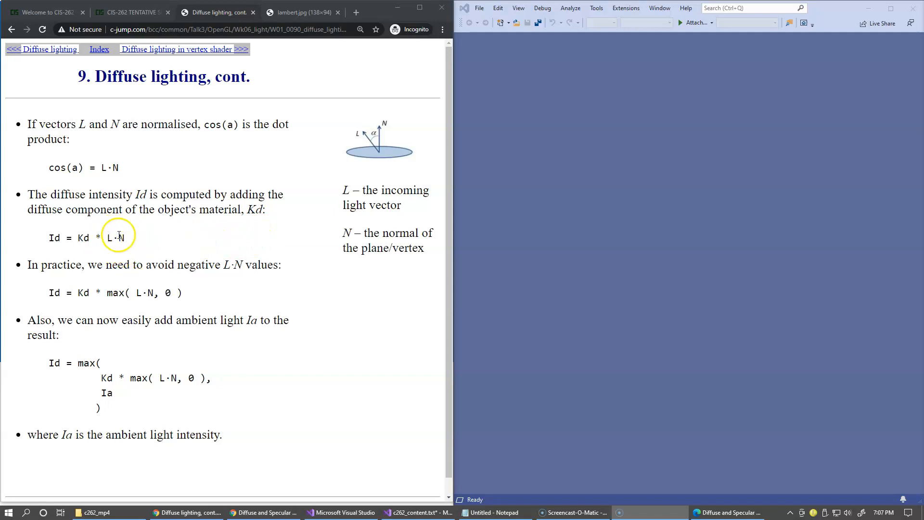
double_click(85, 238)
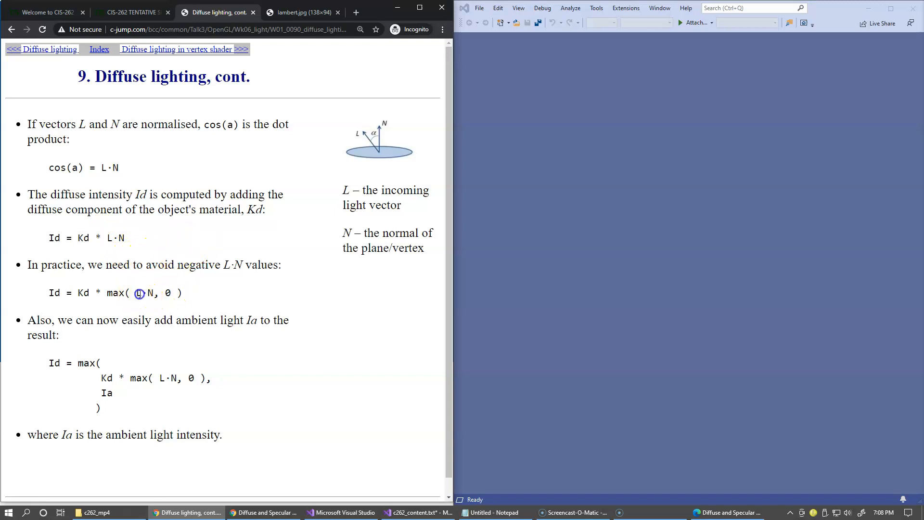
double_click(144, 293)
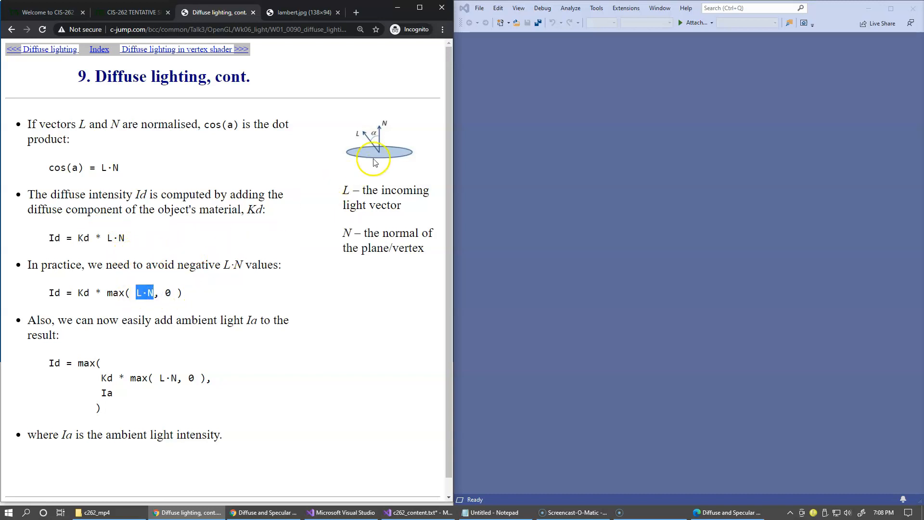
mouse_move(373, 177)
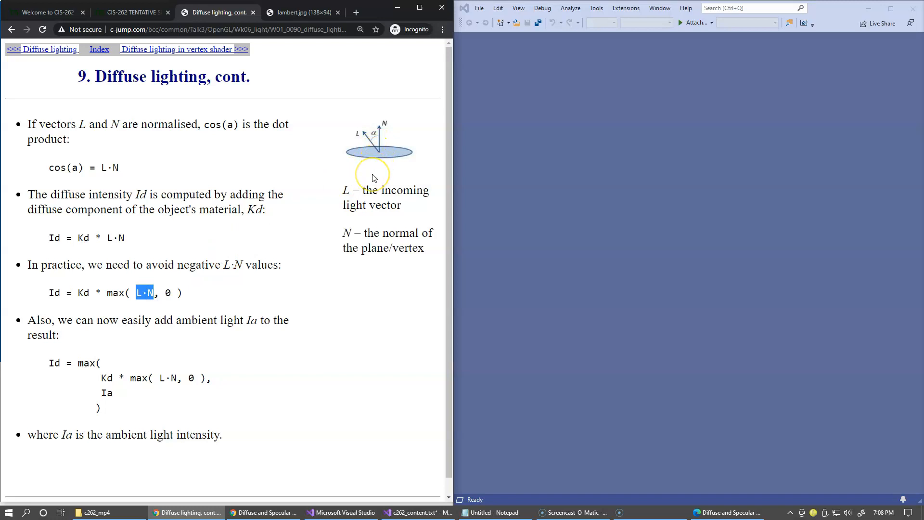
mouse_move(461, 143)
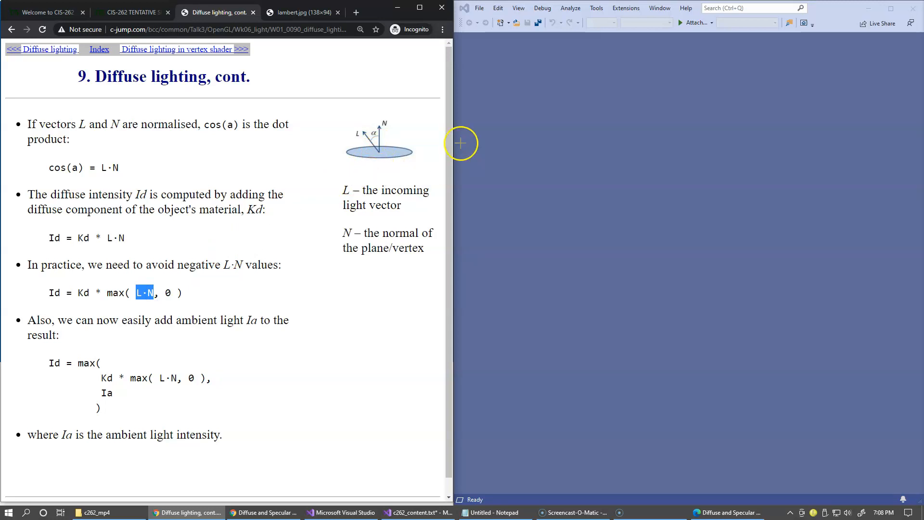
mouse_move(379, 157)
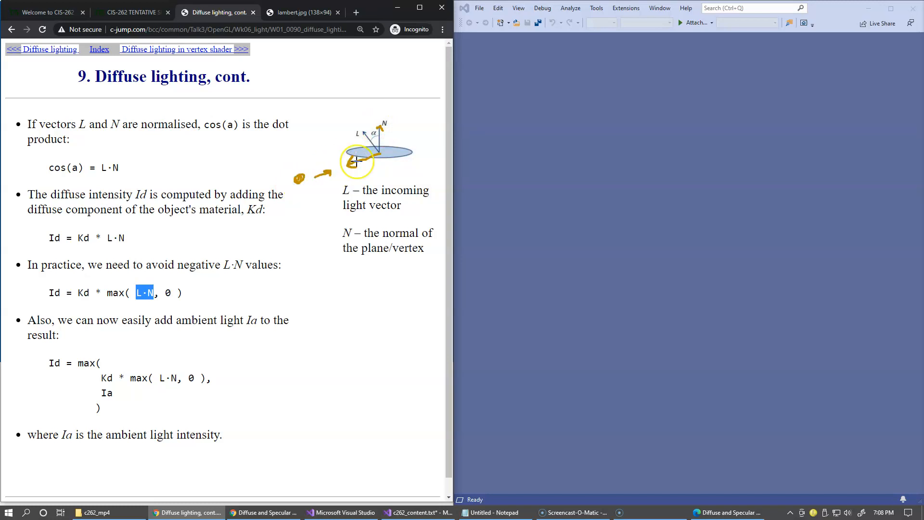
mouse_move(308, 171)
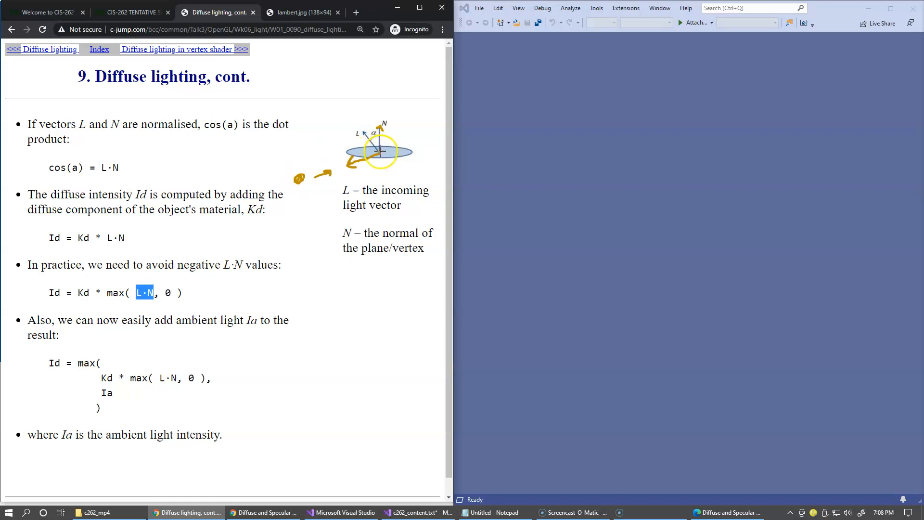
mouse_move(327, 174)
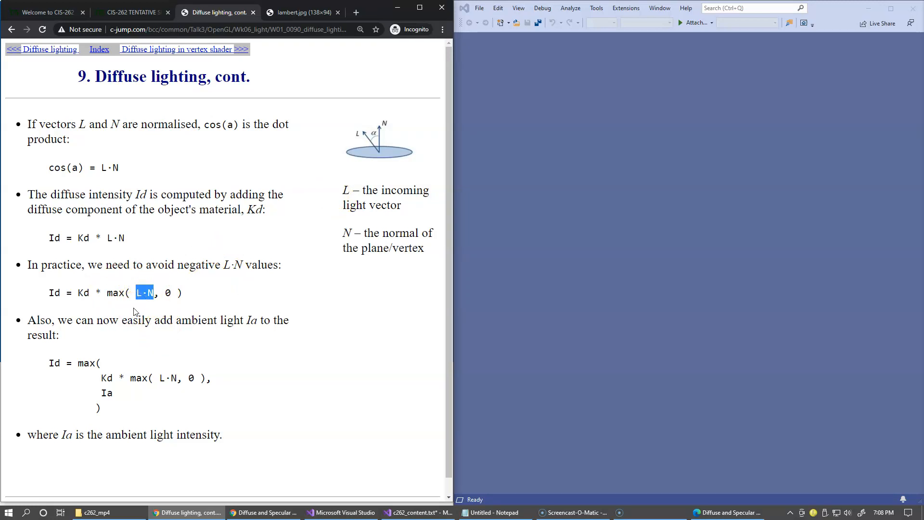
mouse_move(160, 309)
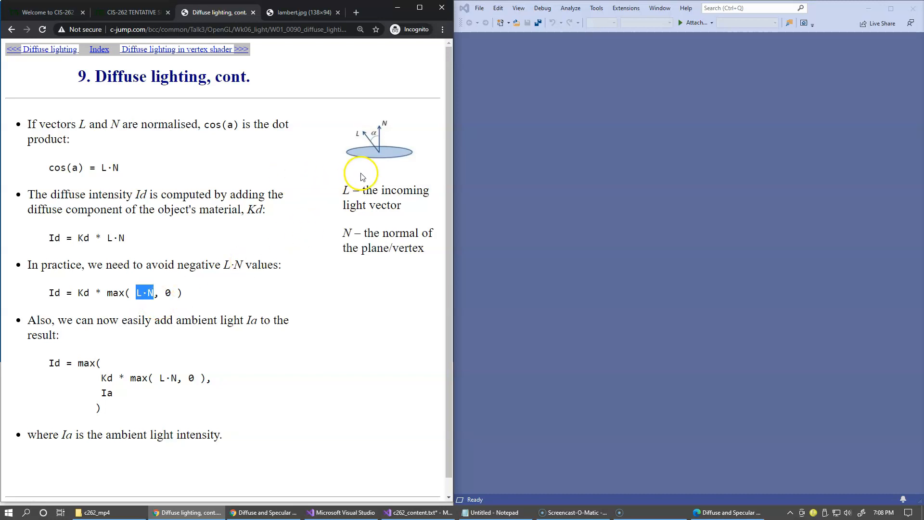
- Underline 'ambient light' and draw an arrow from Ia to max( L·N, 0 ) in the Id formula
double_click(114, 293)
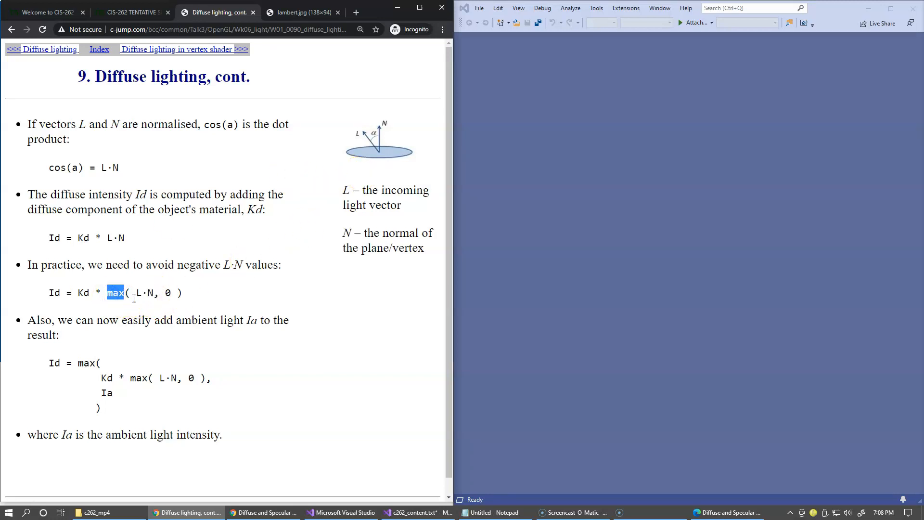
mouse_move(135, 294)
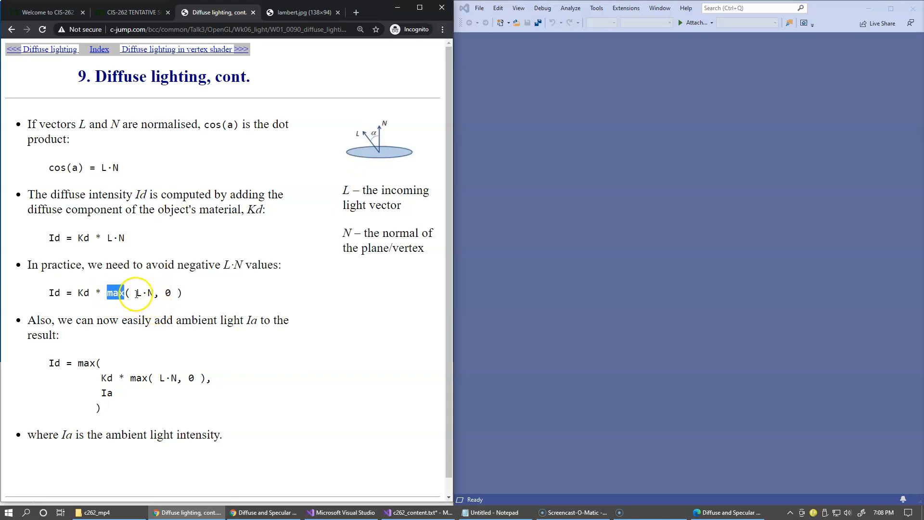
left_click(171, 293)
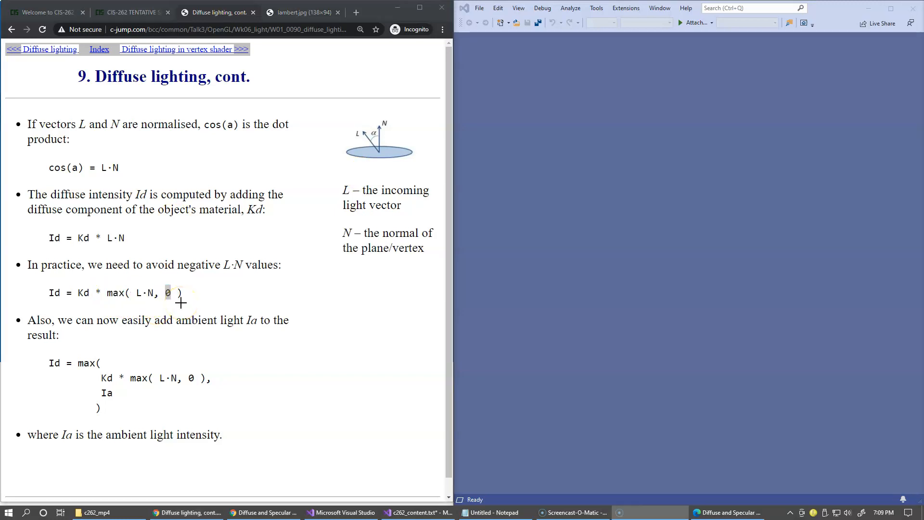
mouse_move(194, 302)
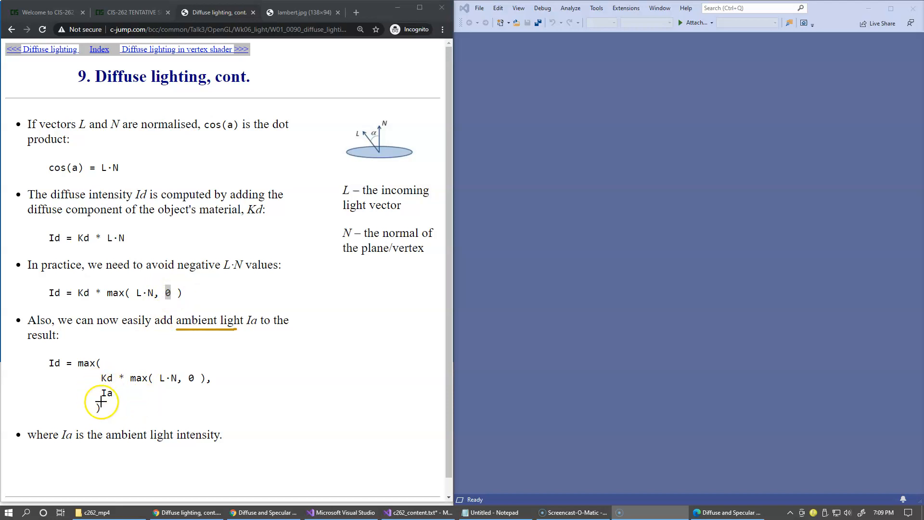
mouse_move(117, 400)
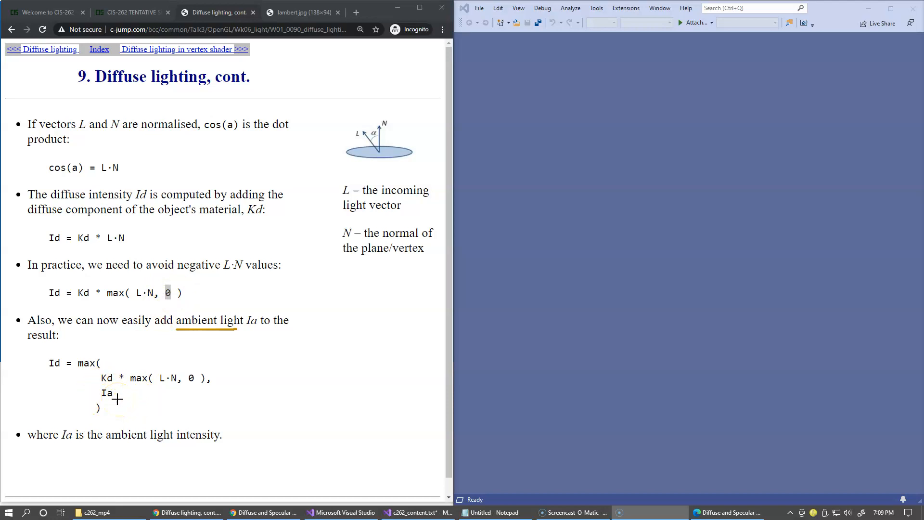
mouse_move(225, 377)
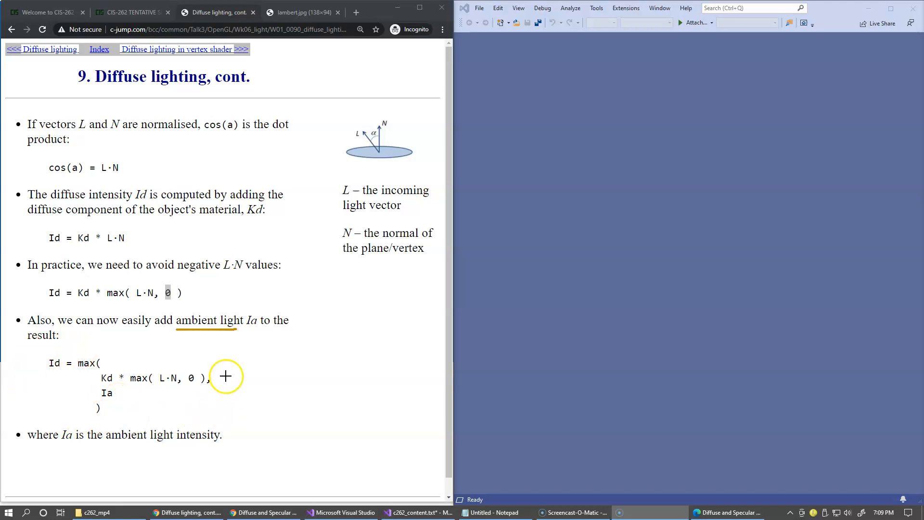
mouse_move(128, 419)
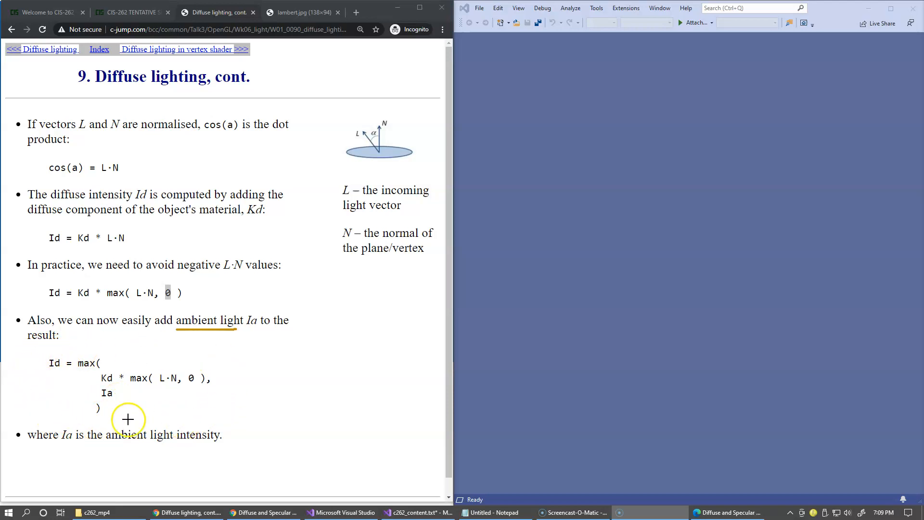
mouse_move(191, 417)
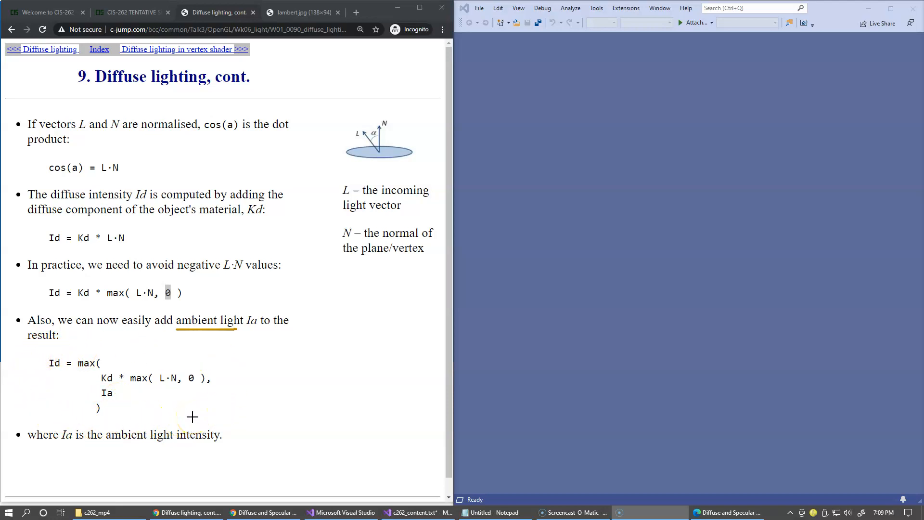
left_click(164, 407)
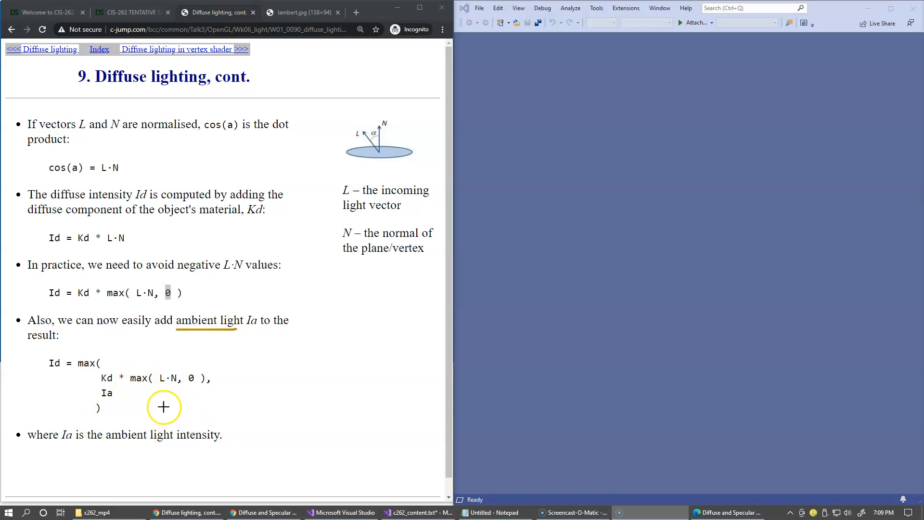
mouse_move(106, 400)
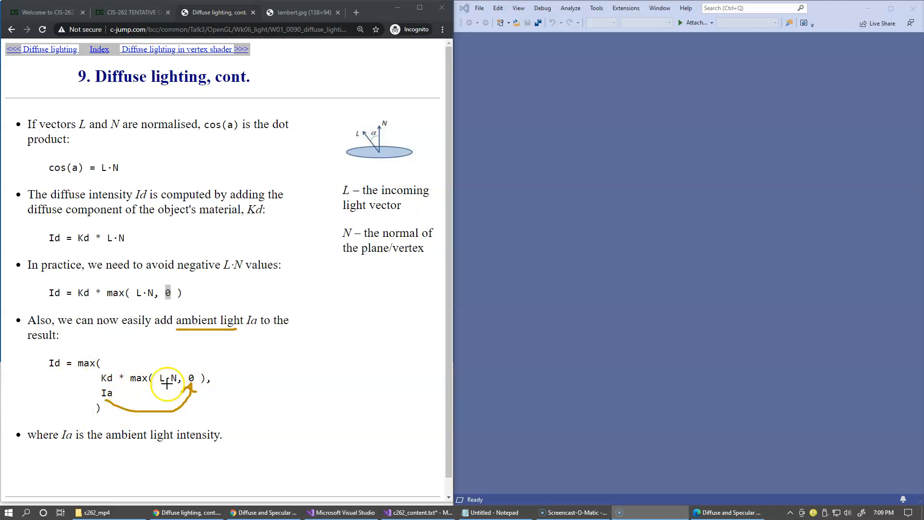
mouse_move(170, 388)
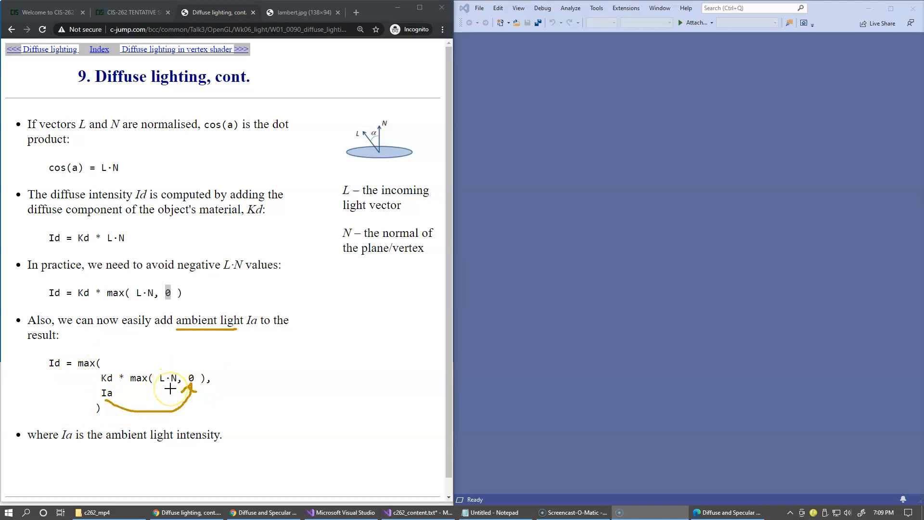